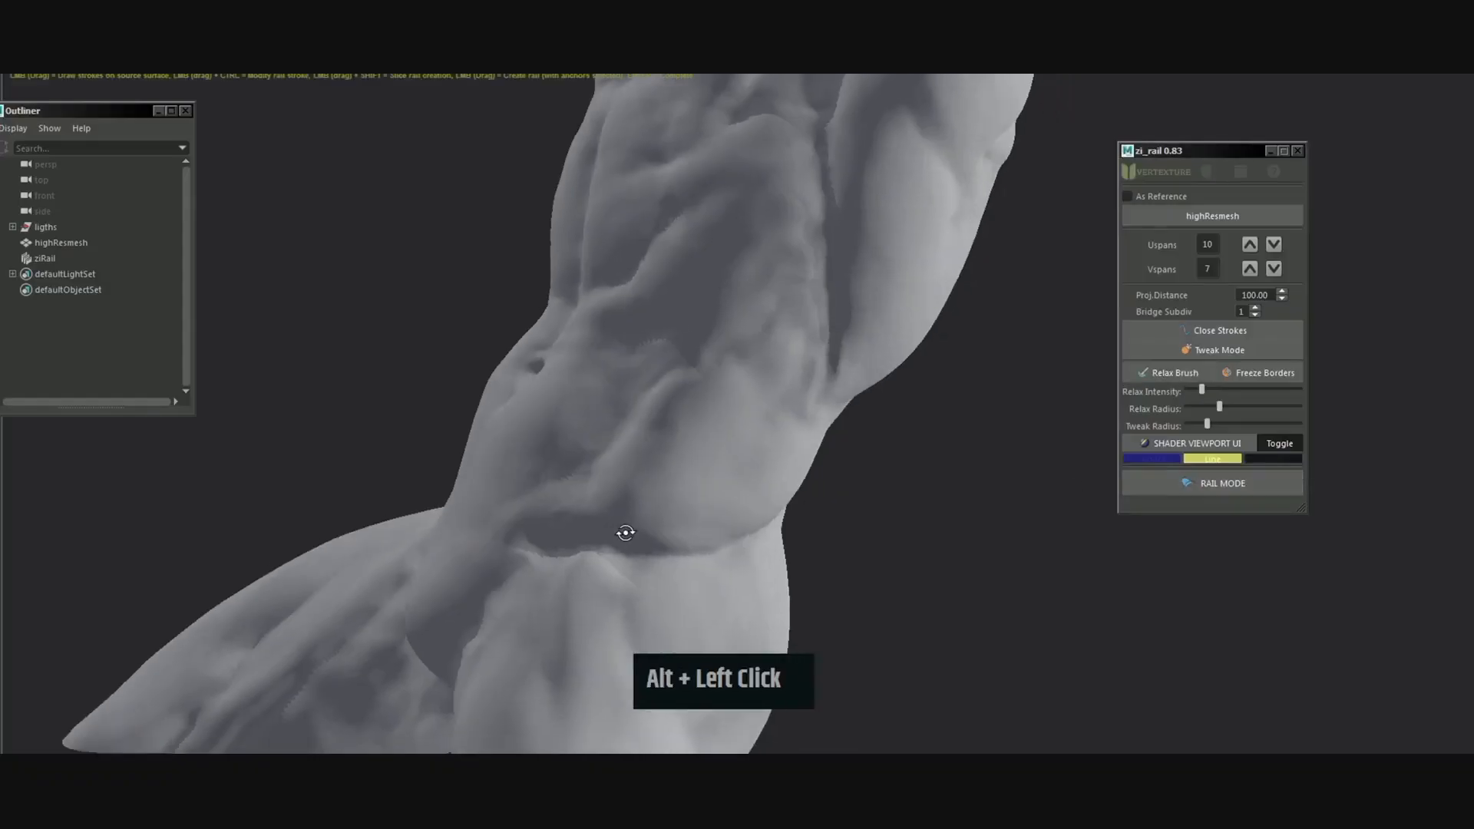
Draw rail strokes over the lower abdomen and hip of the torso sculpt
click(809, 424)
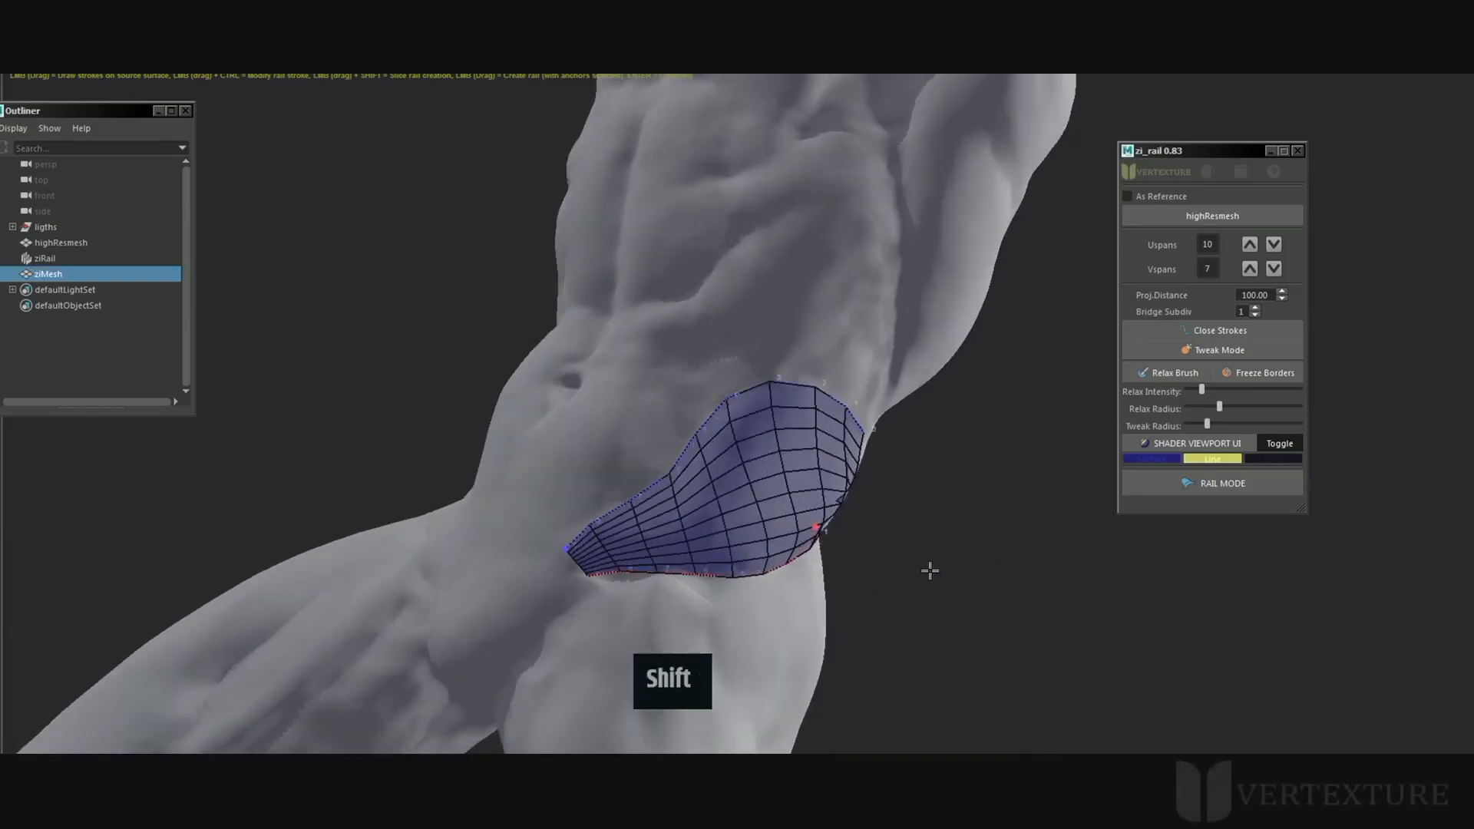
click(789, 382)
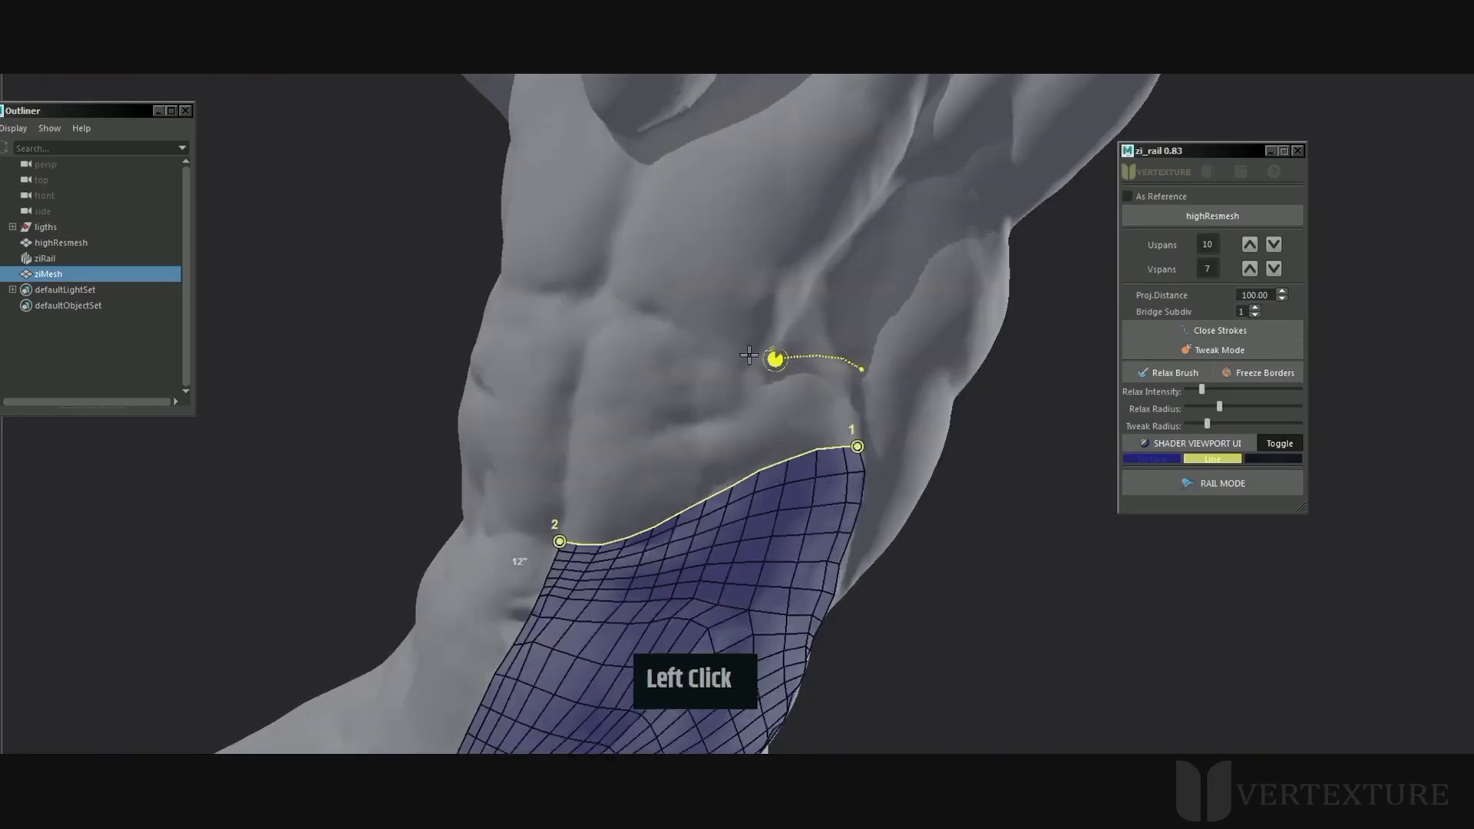
Place the next stroke point above the patch to extend the band up the abdomen
click(775, 358)
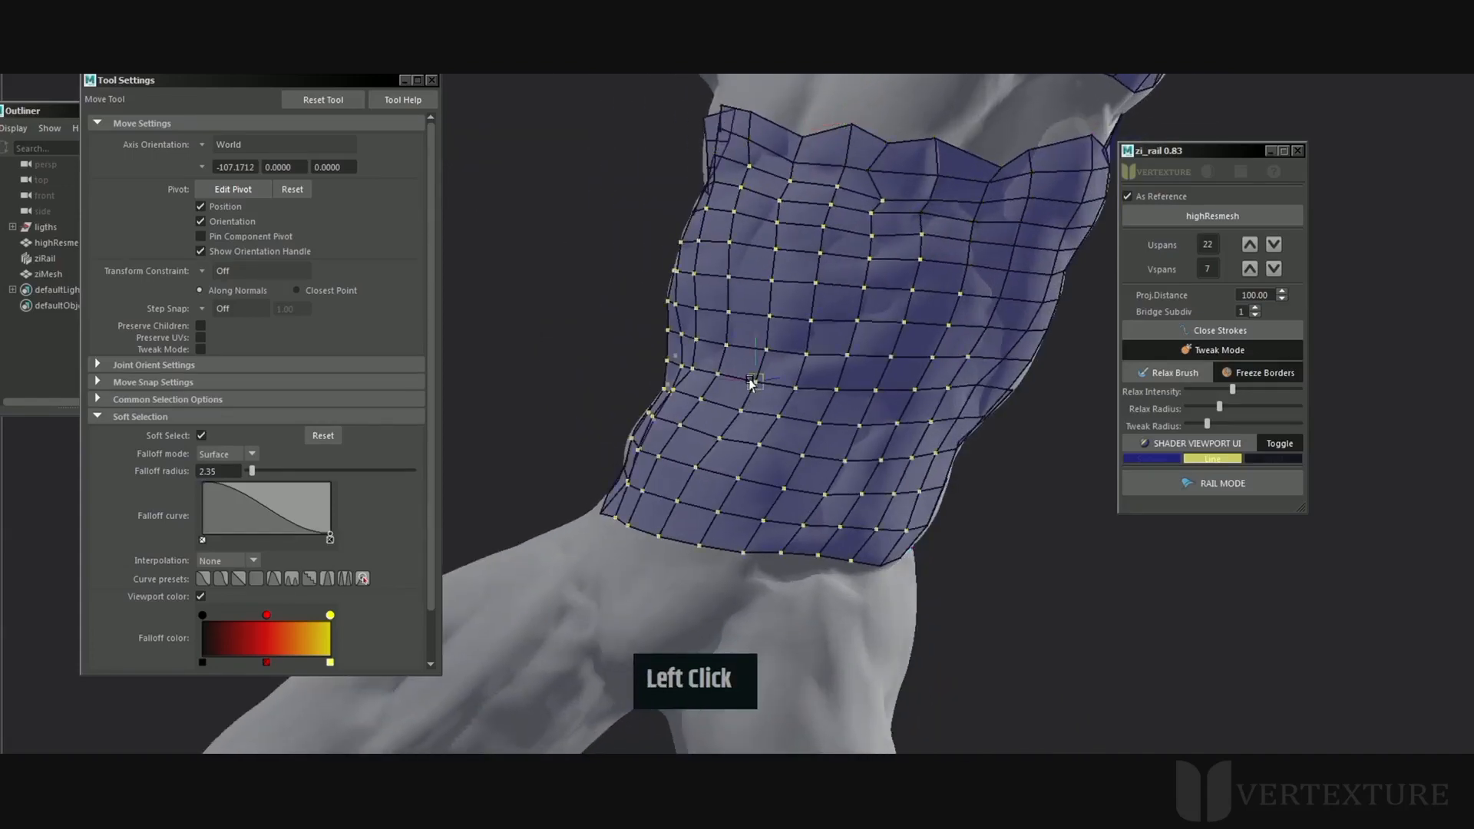
Start a rail across the chest for the 15 by 8 span patch
click(752, 380)
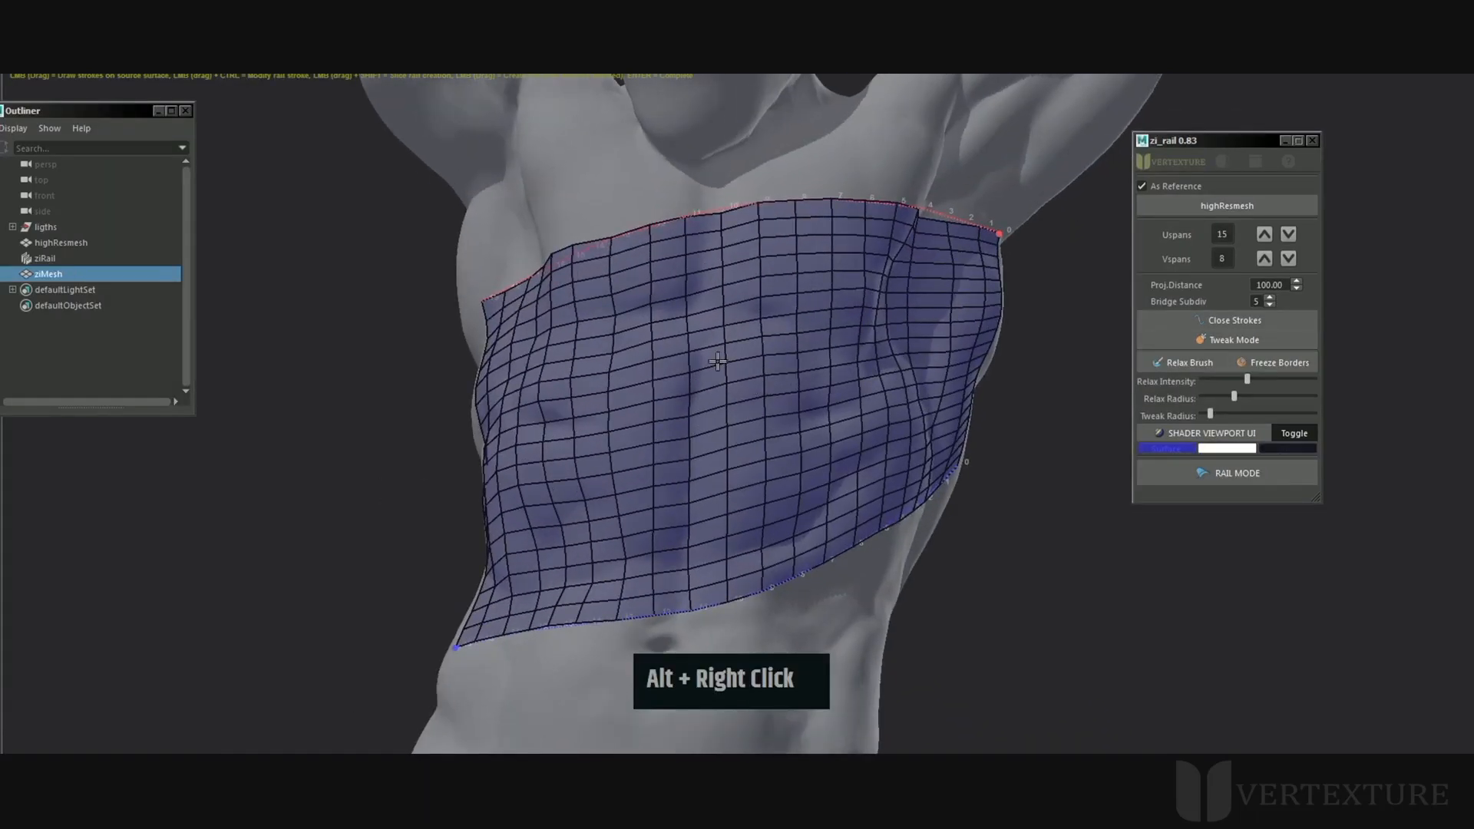
Enlarge the tweak brush and push the chest patch's lower edge along the torso
middle_click(724, 359)
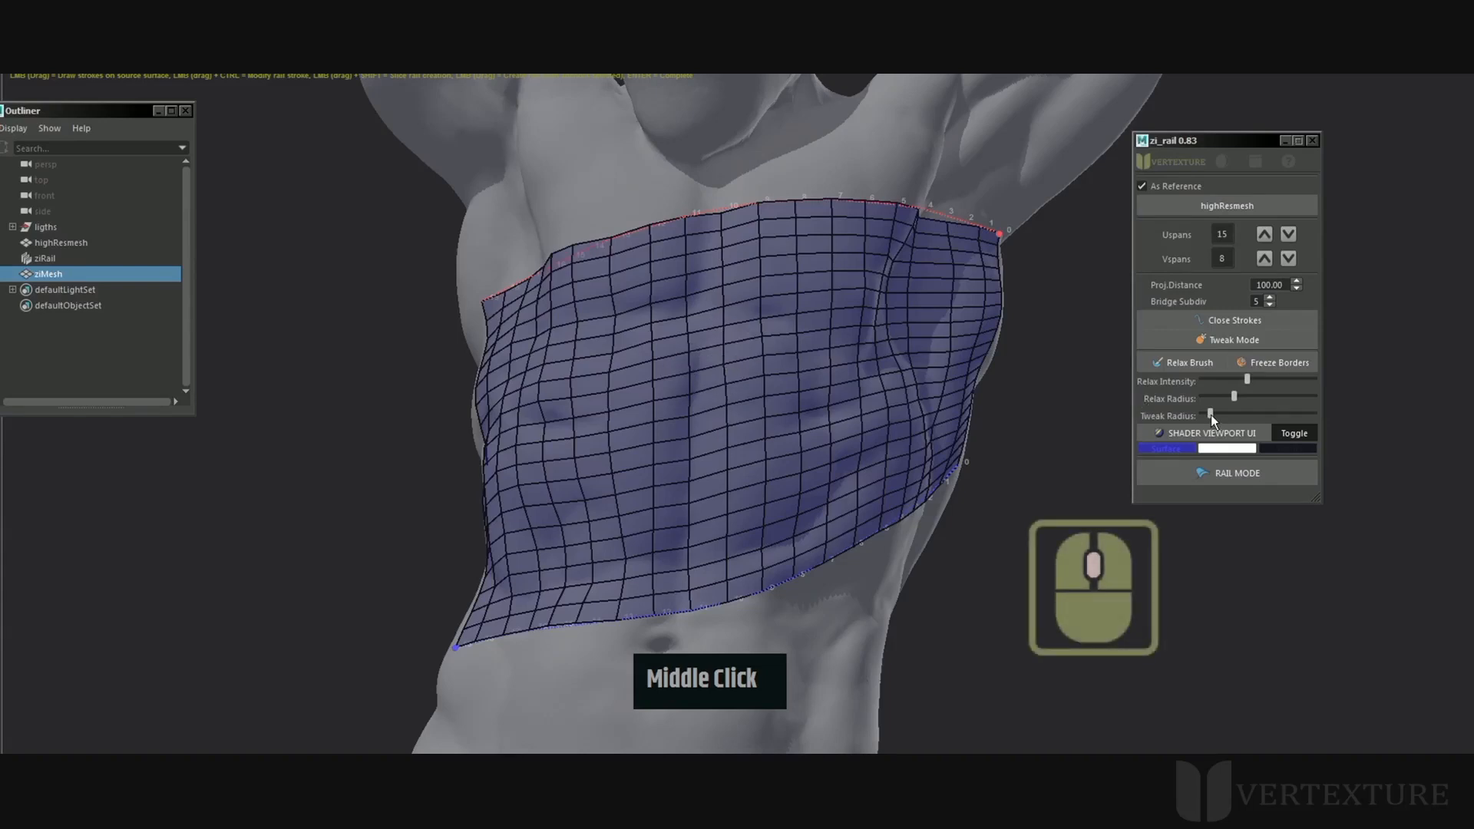
middle_click(757, 367)
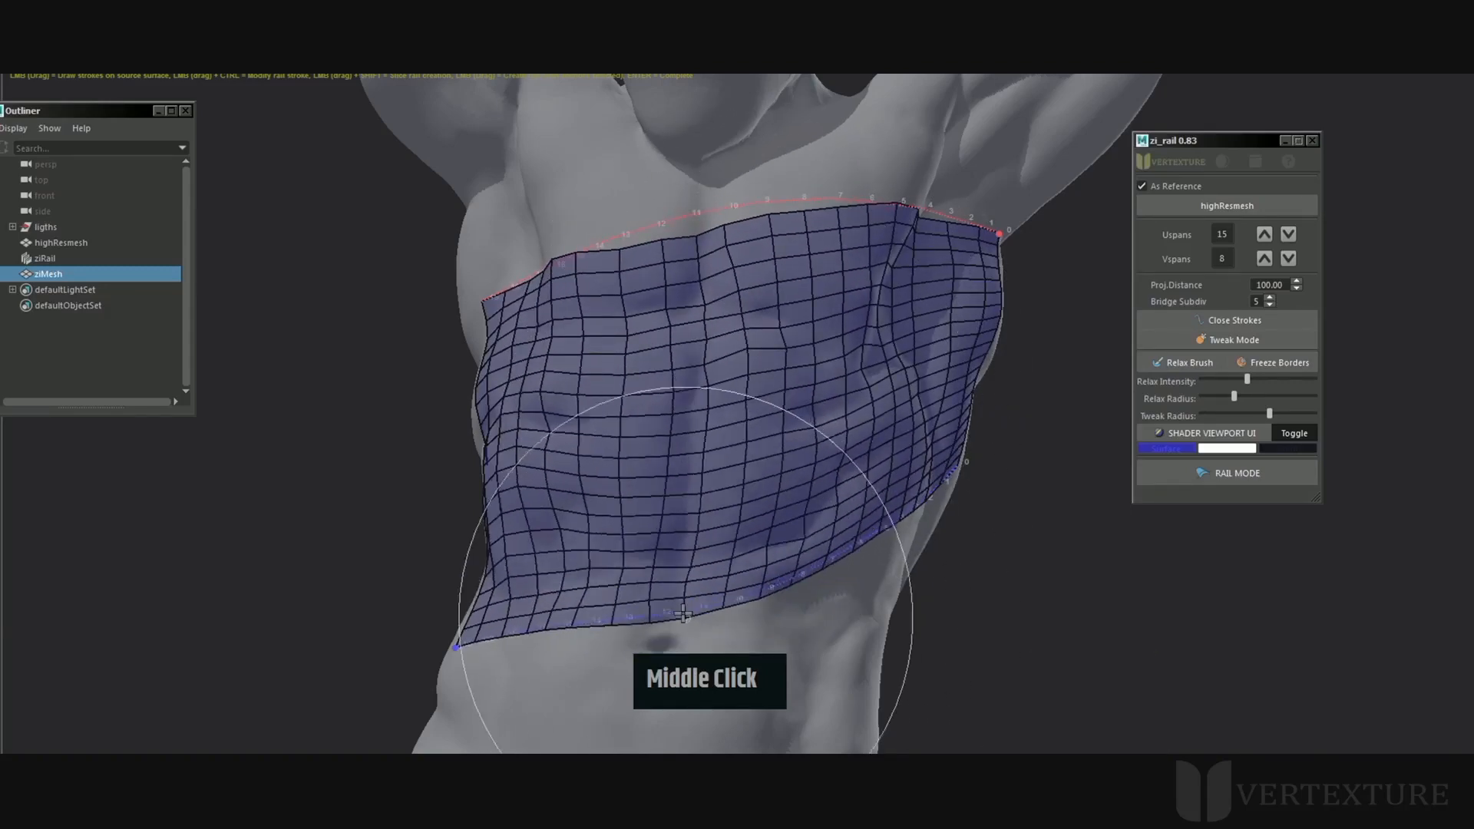
middle_click(683, 616)
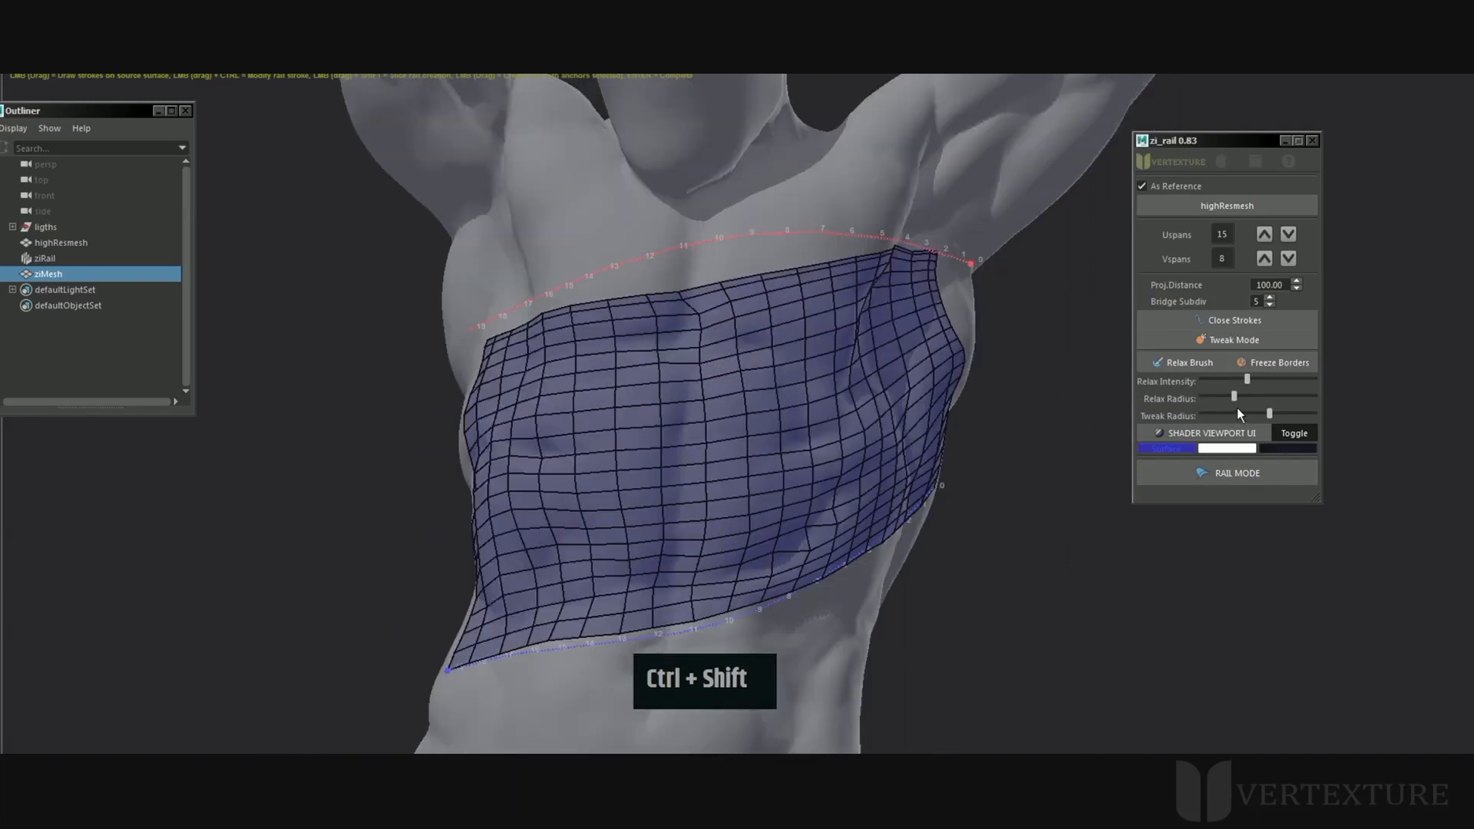
Shrink the relax brush and relax the points along the chest patch
middle_click(700, 411)
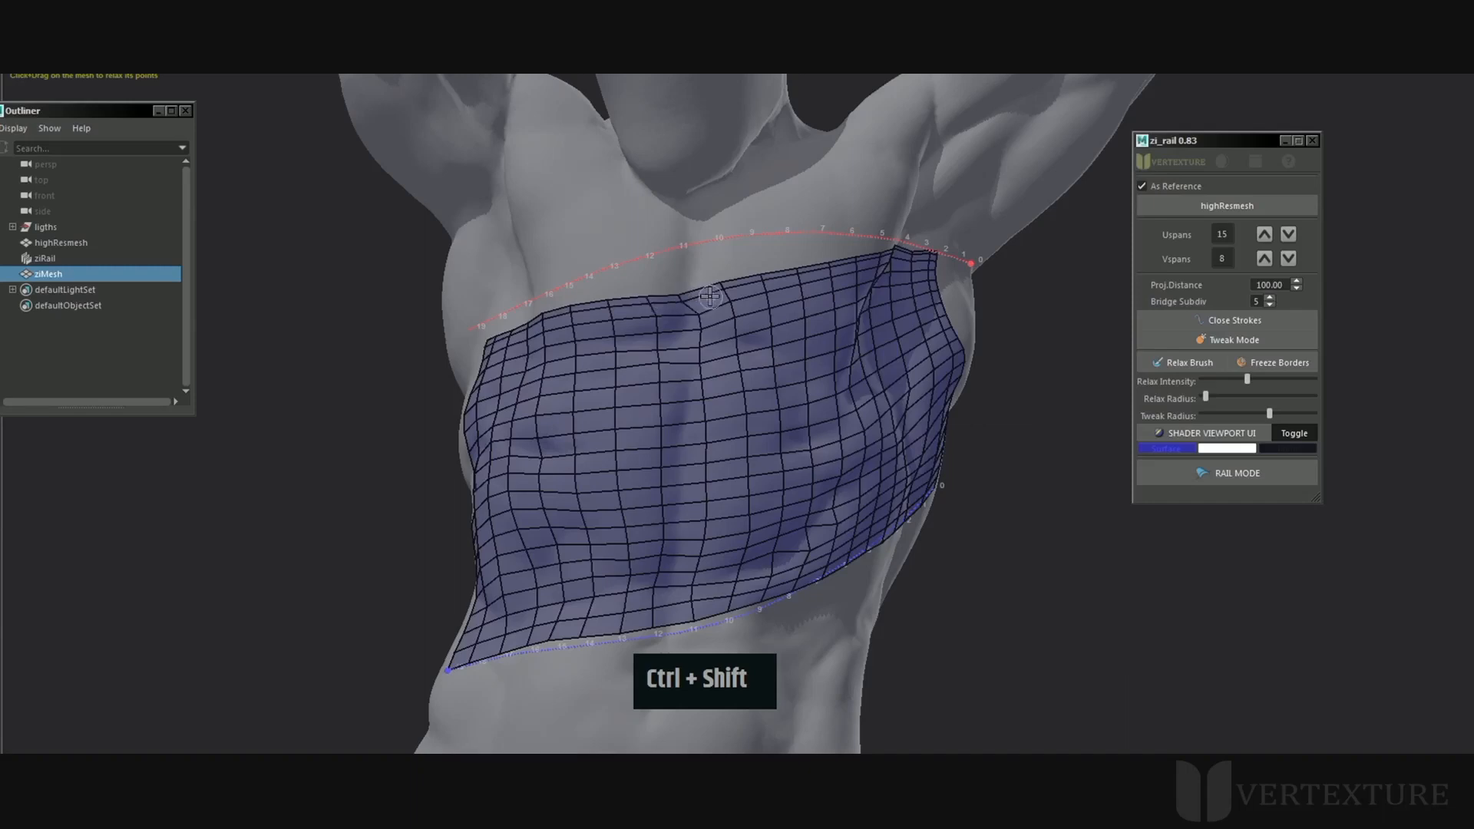
middle_click(711, 319)
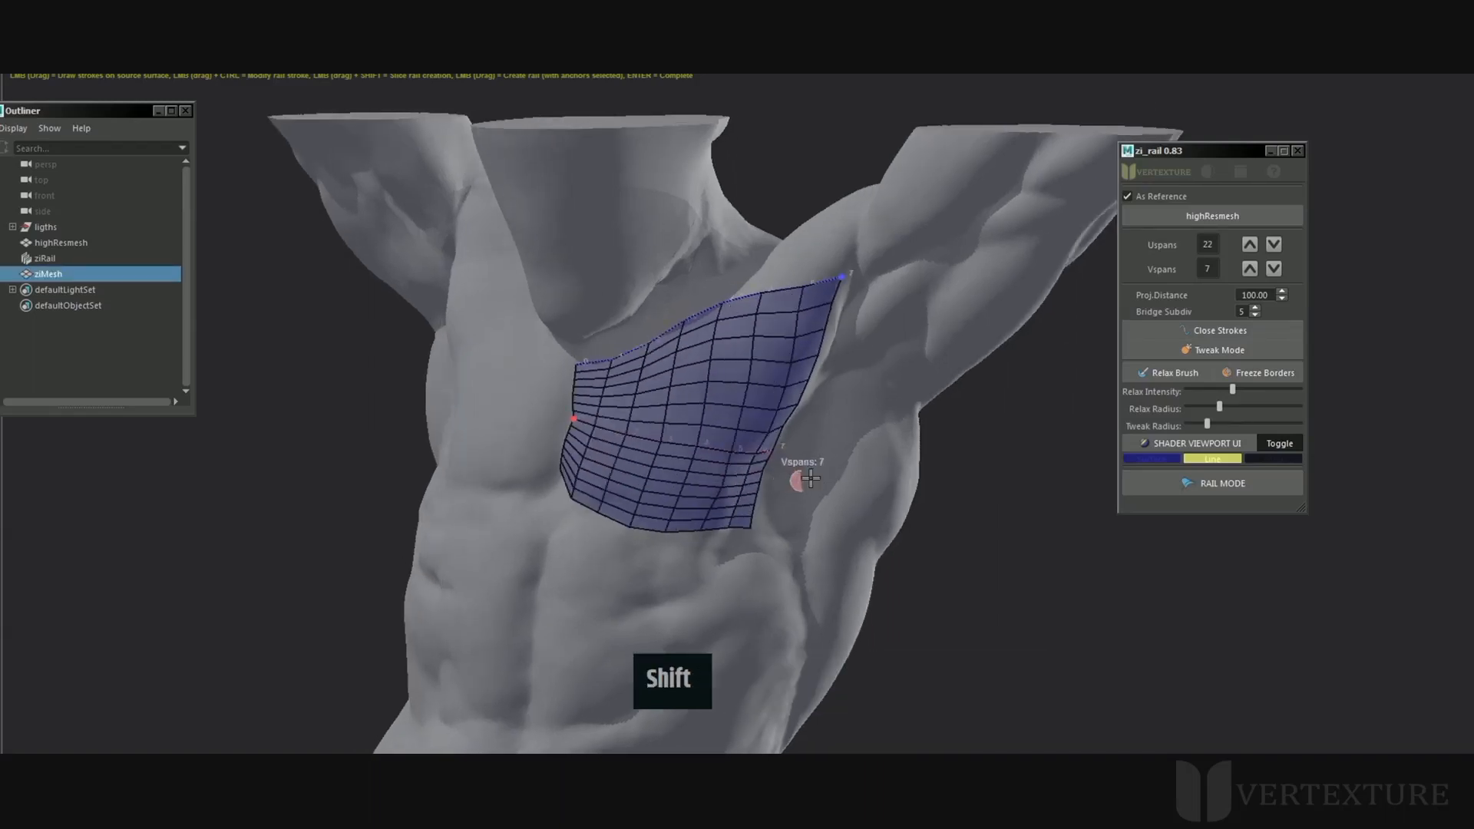
click(584, 366)
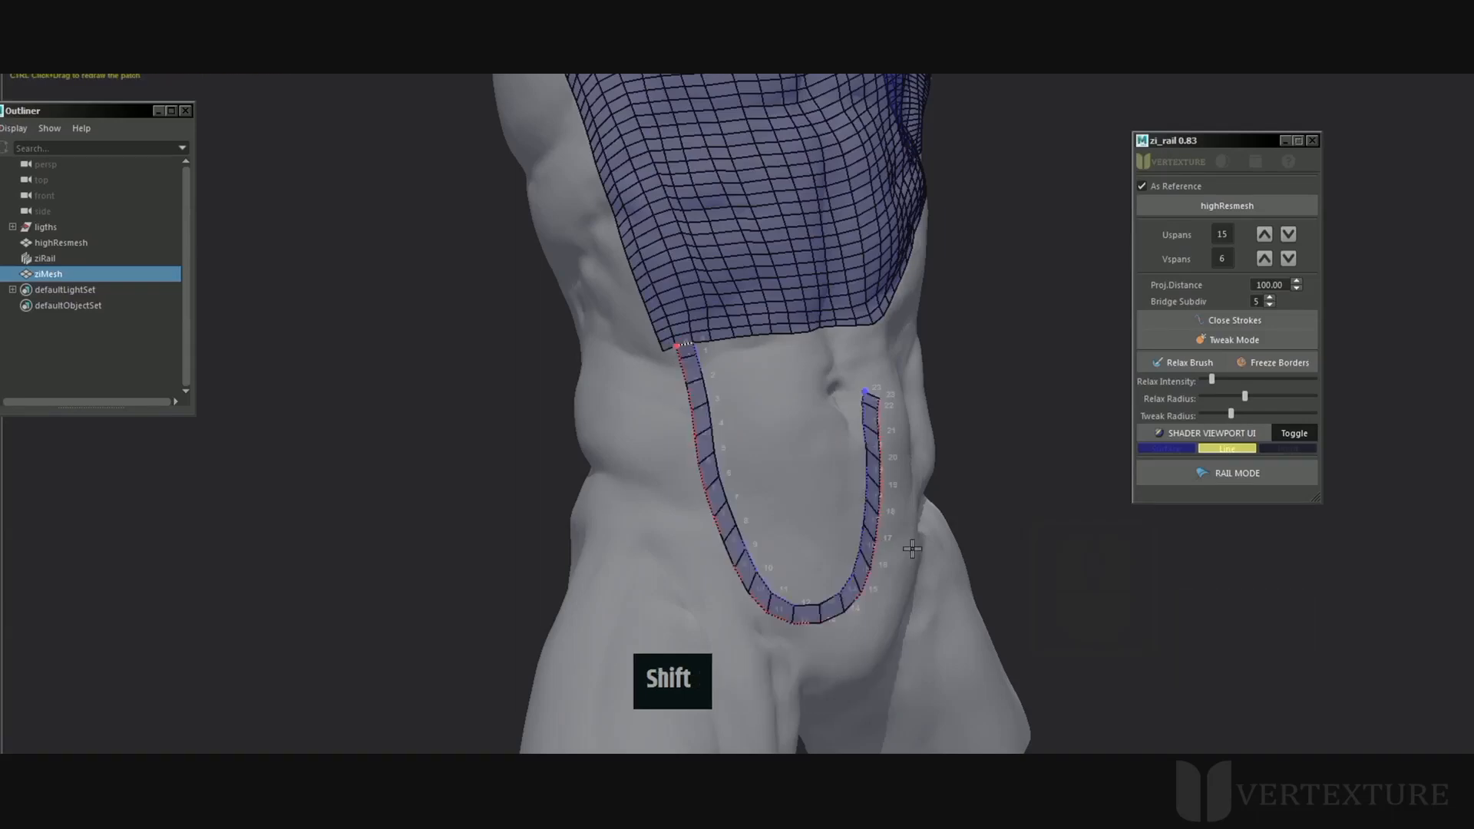
Relax the U-shaped abdominal strip so its curve smooths out
middle_click(910, 549)
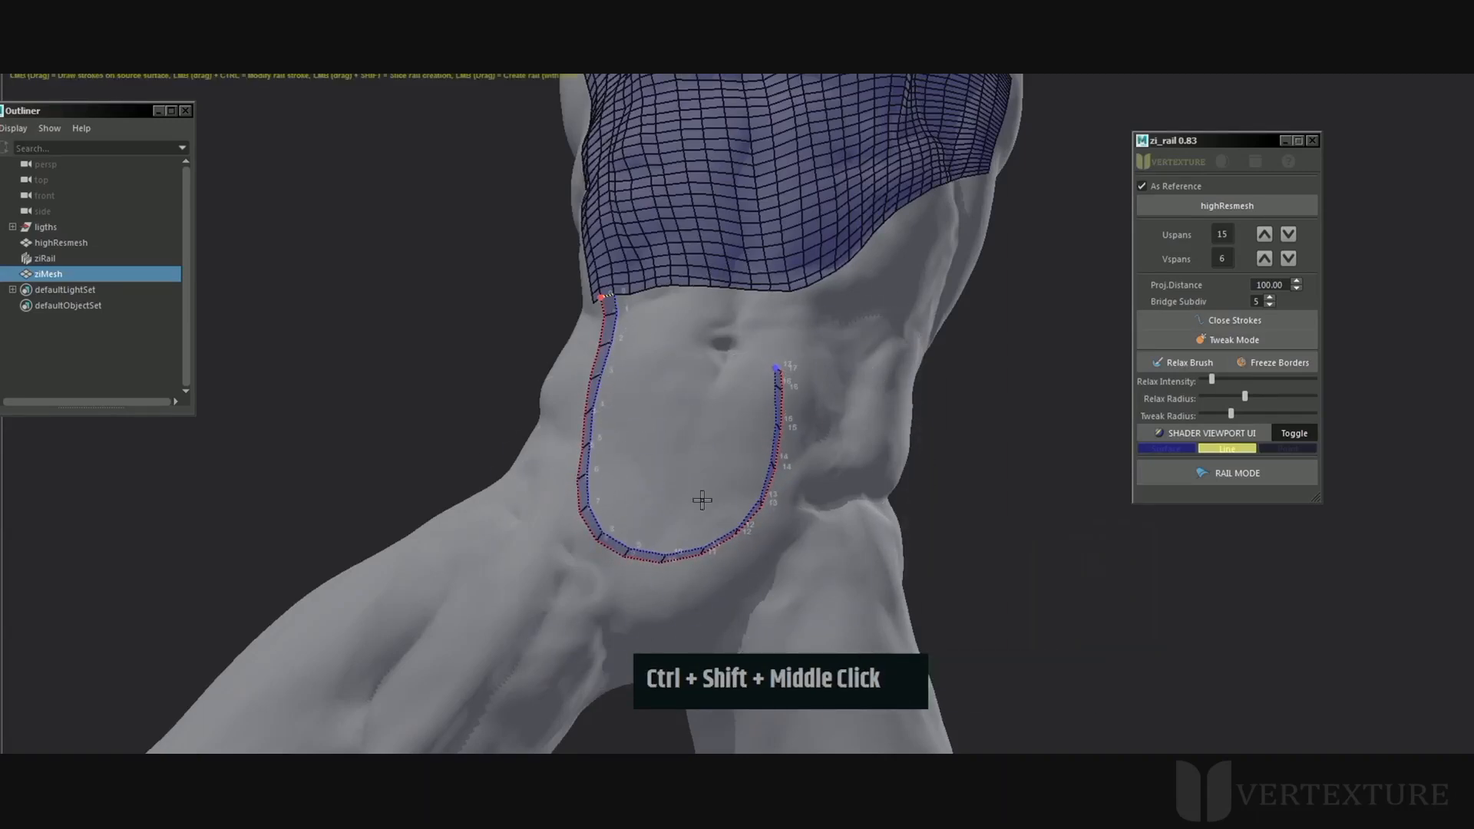
middle_click(809, 353)
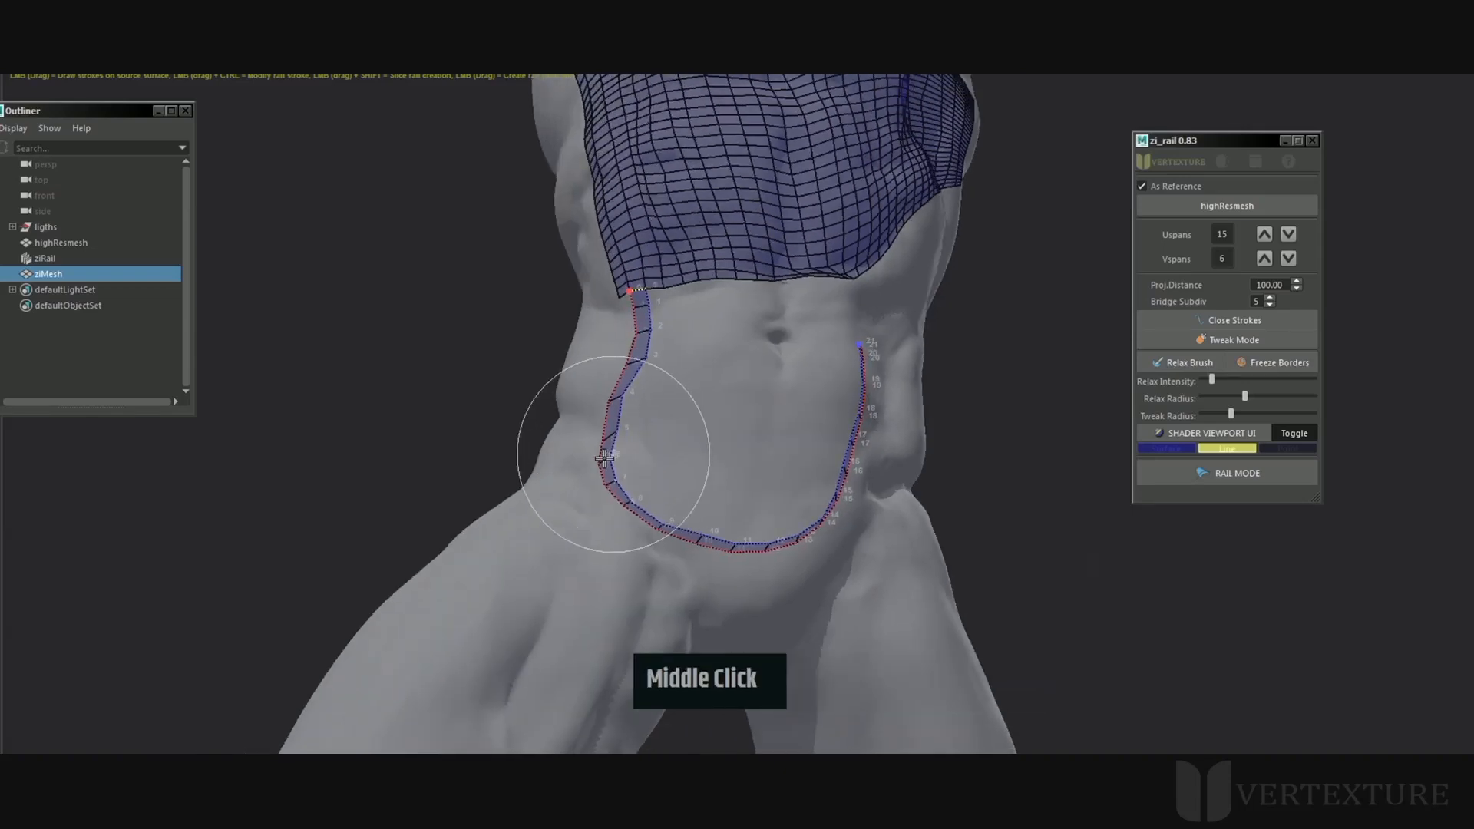
key(shift)
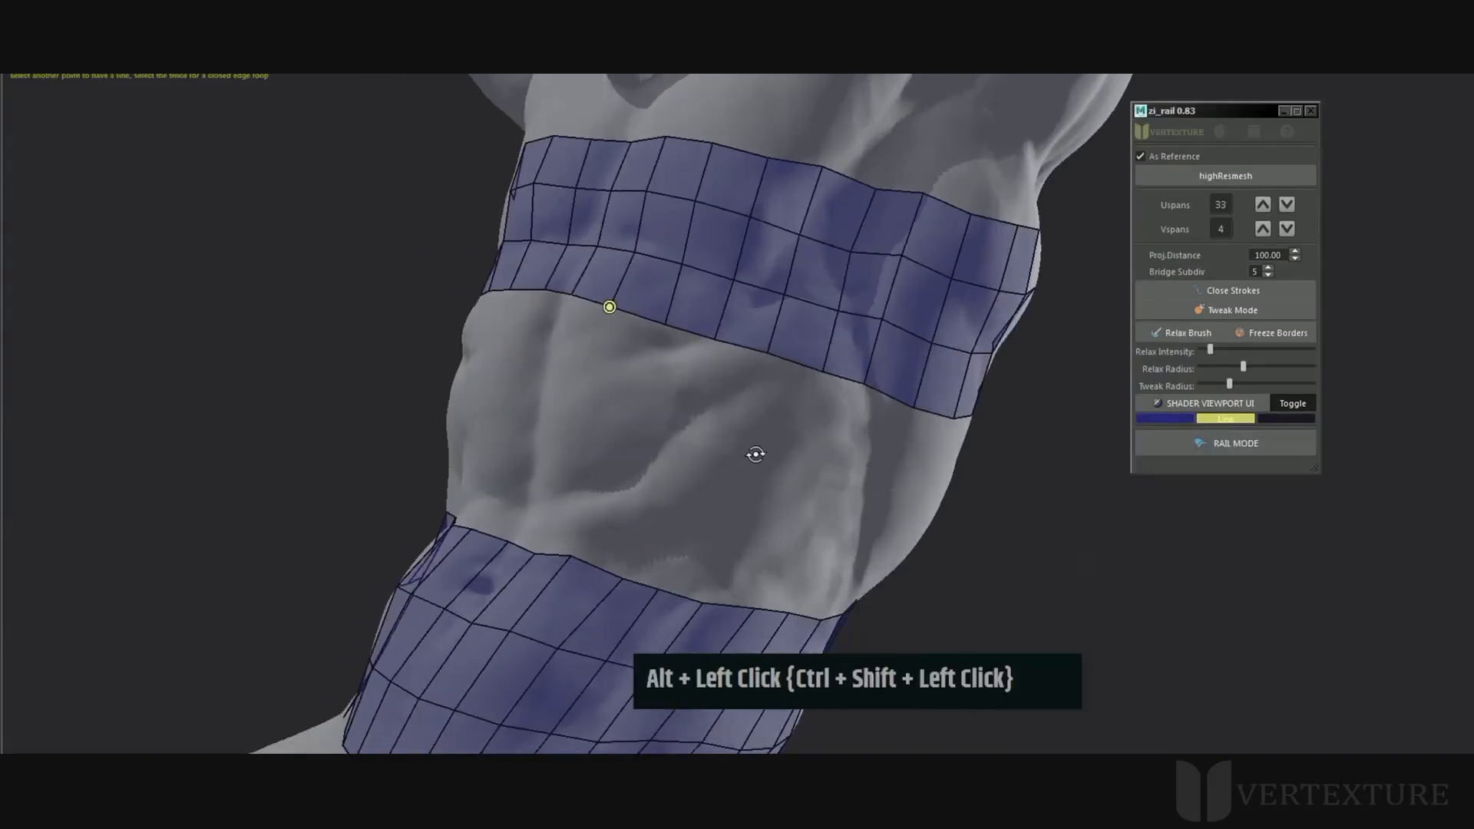
Draw a stroke from the upper band across the gap and complete the bridging strip
click(822, 371)
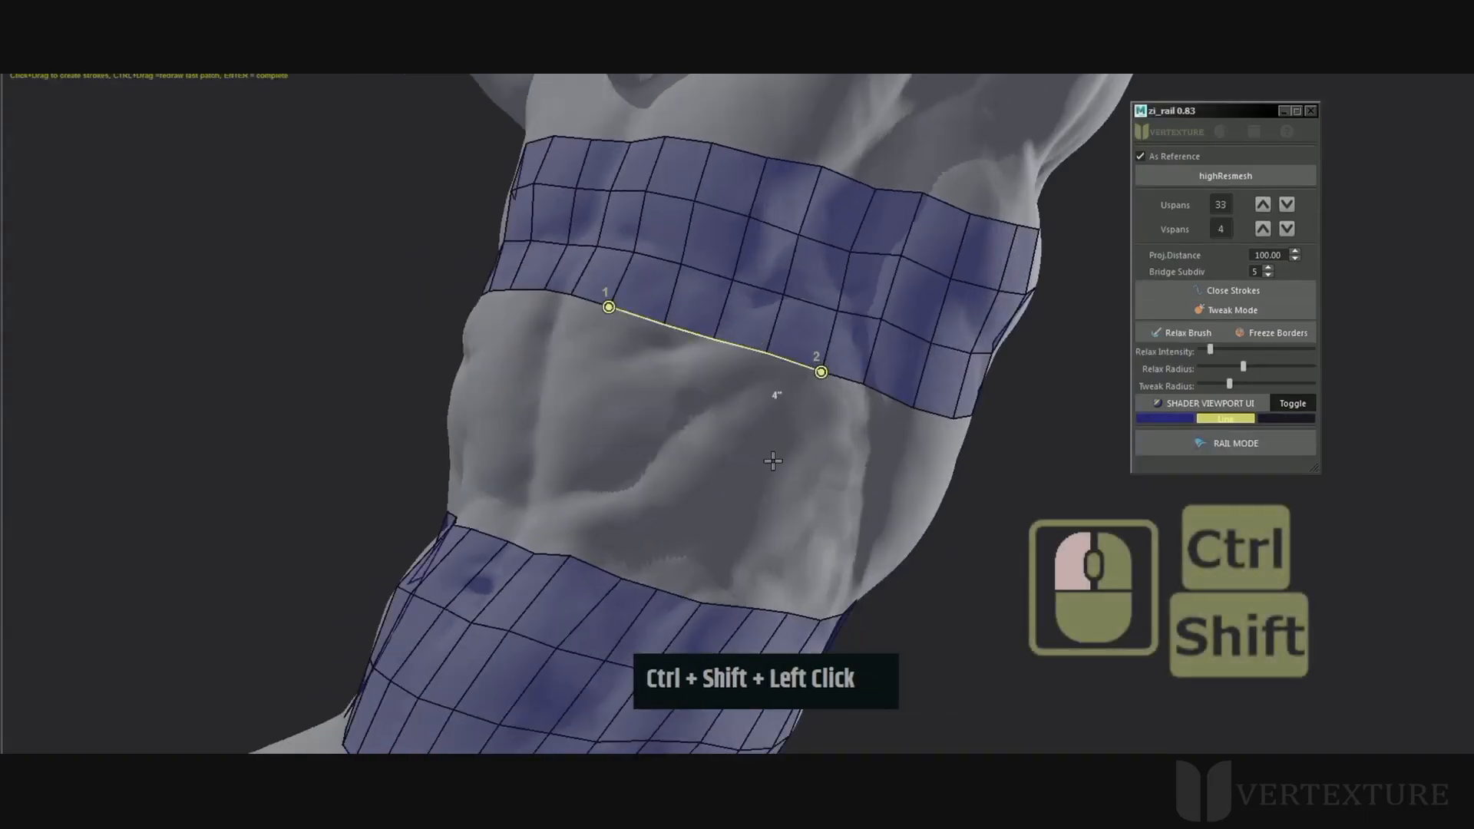
key(Backspace)
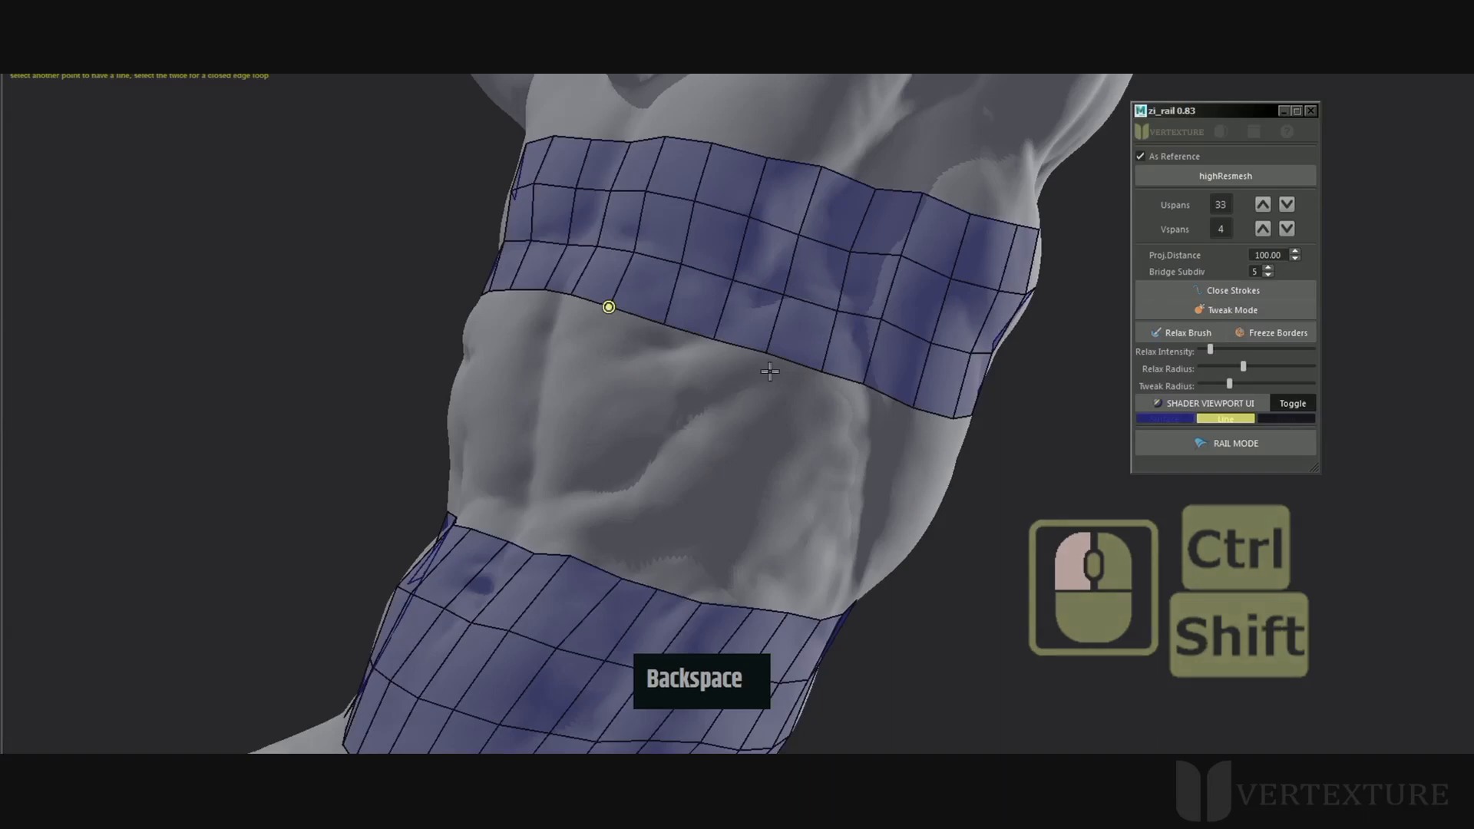
click(767, 353)
text(8)
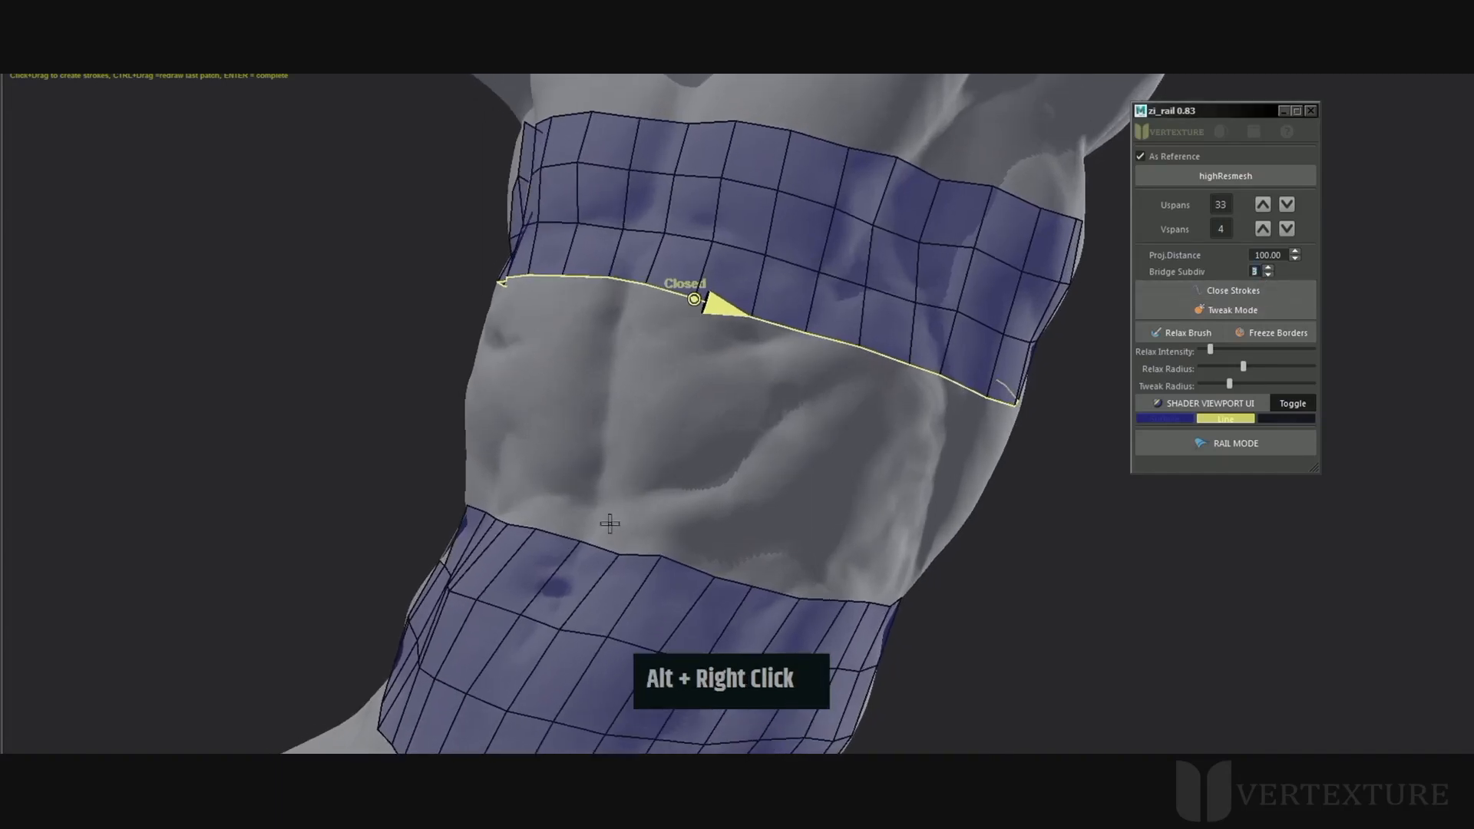
middle_click(579, 541)
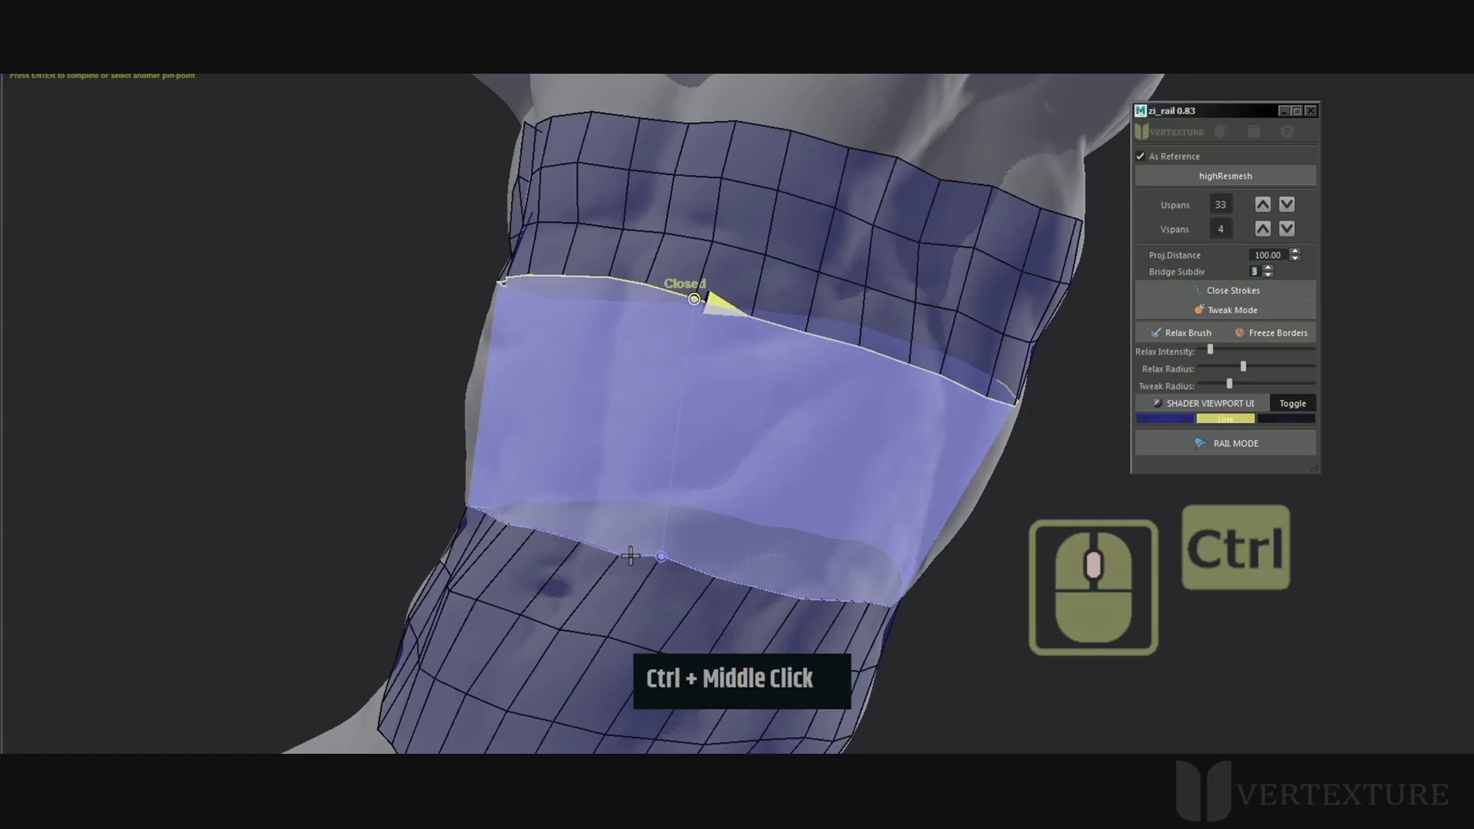
key(Return)
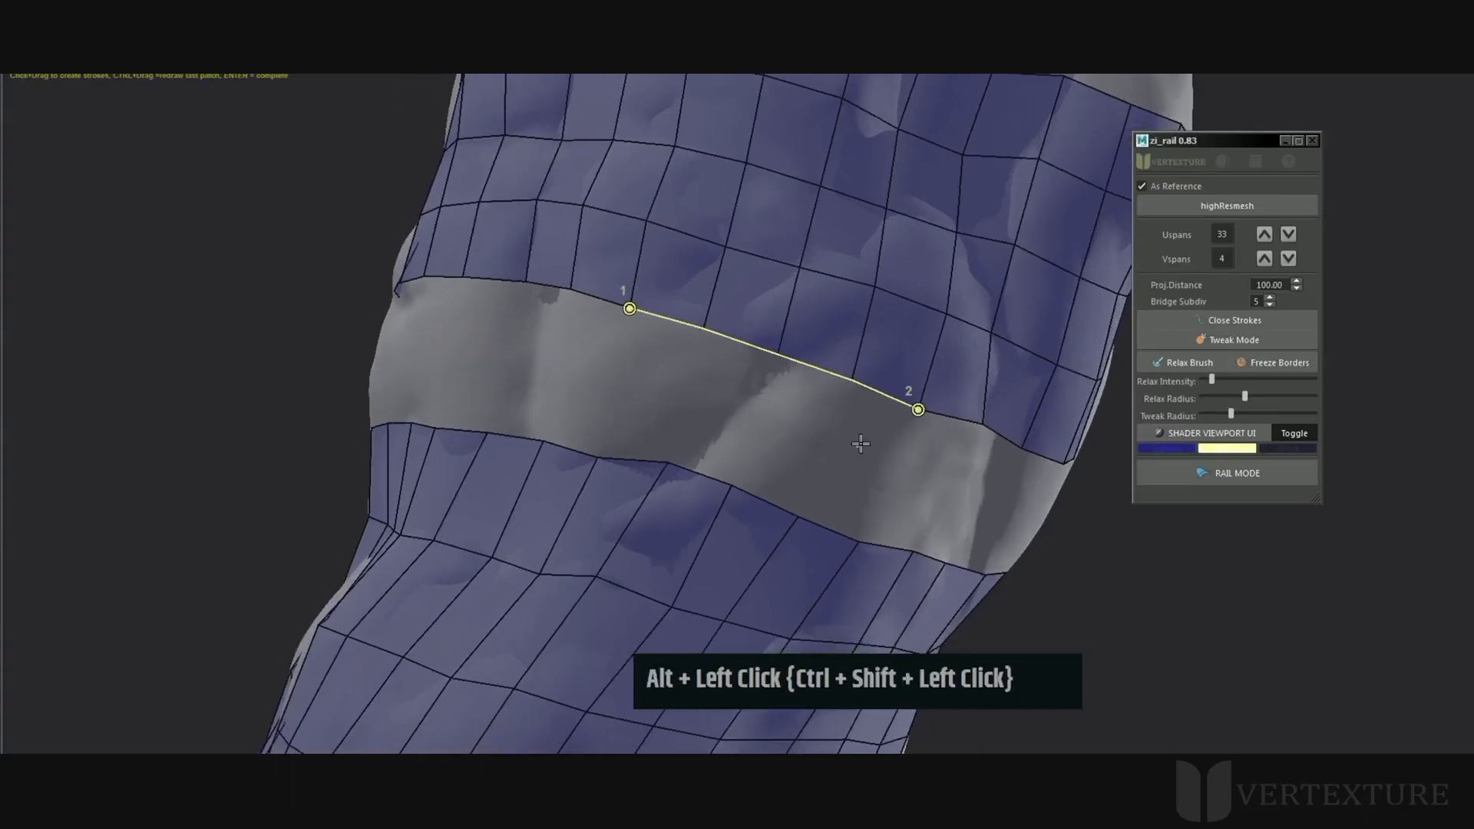
Close a new strip around the torso and pick the lower patch's top border as a rail
click(851, 381)
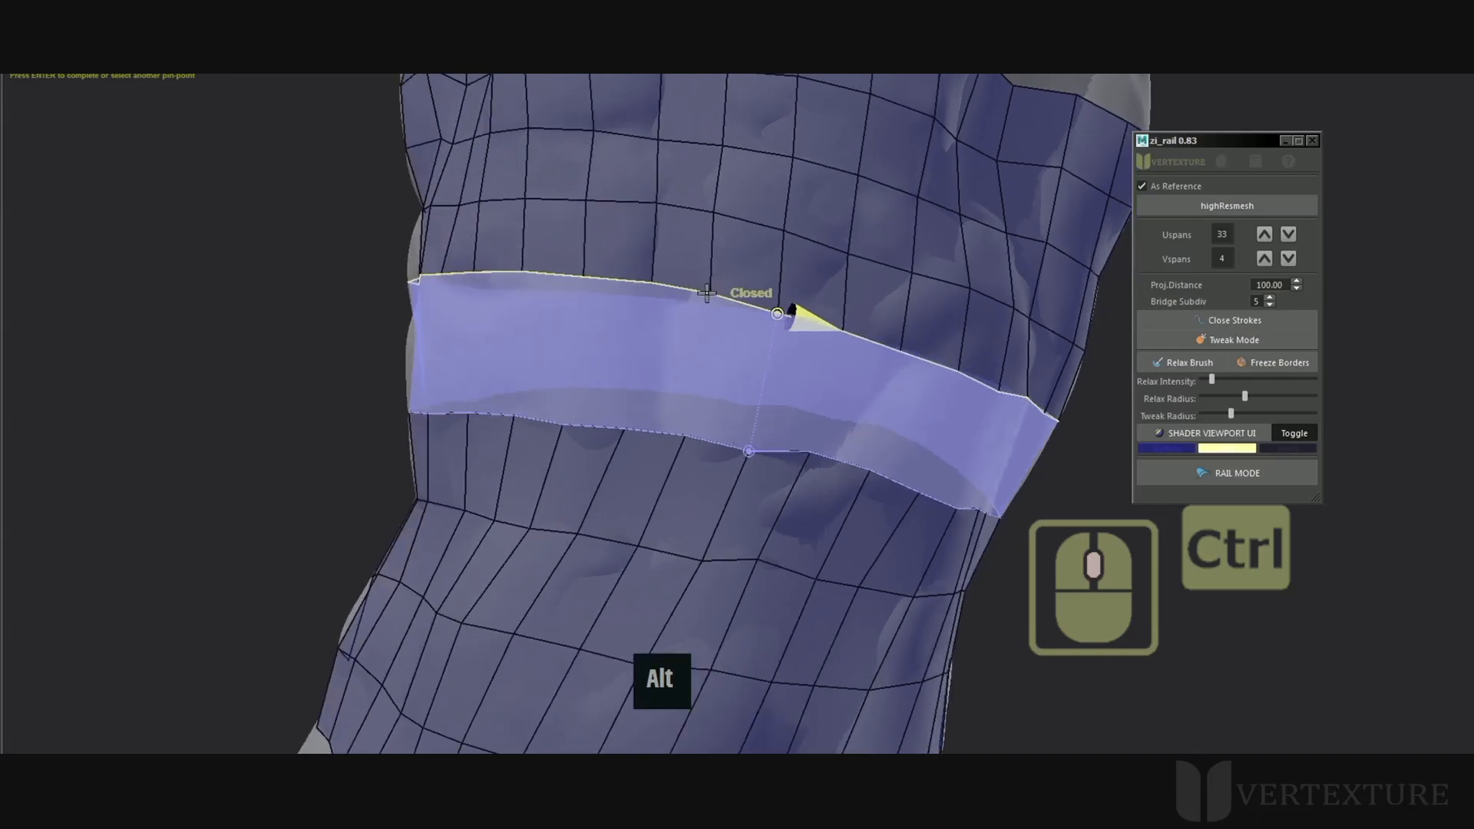
click(650, 282)
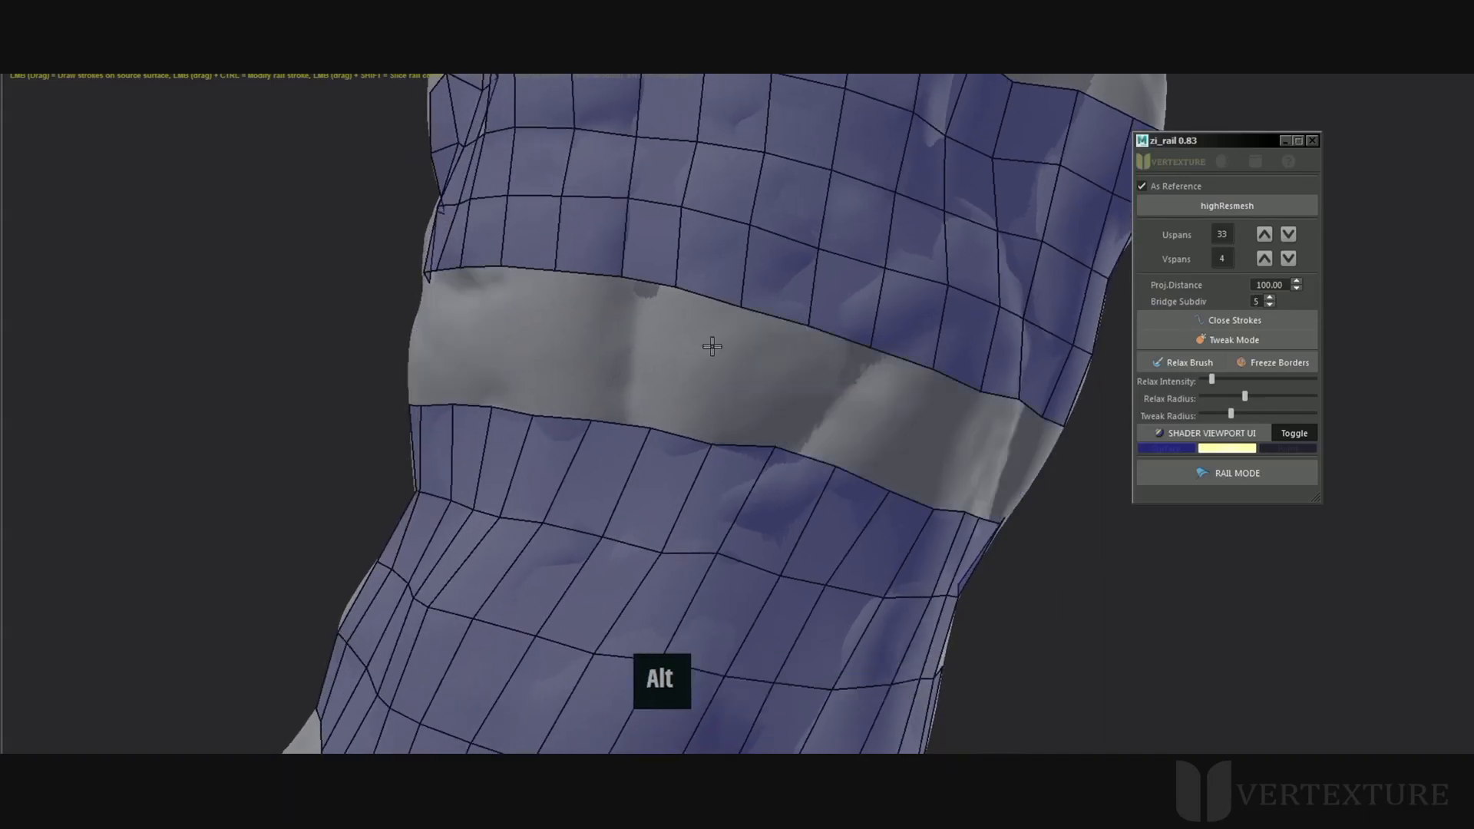
click(703, 273)
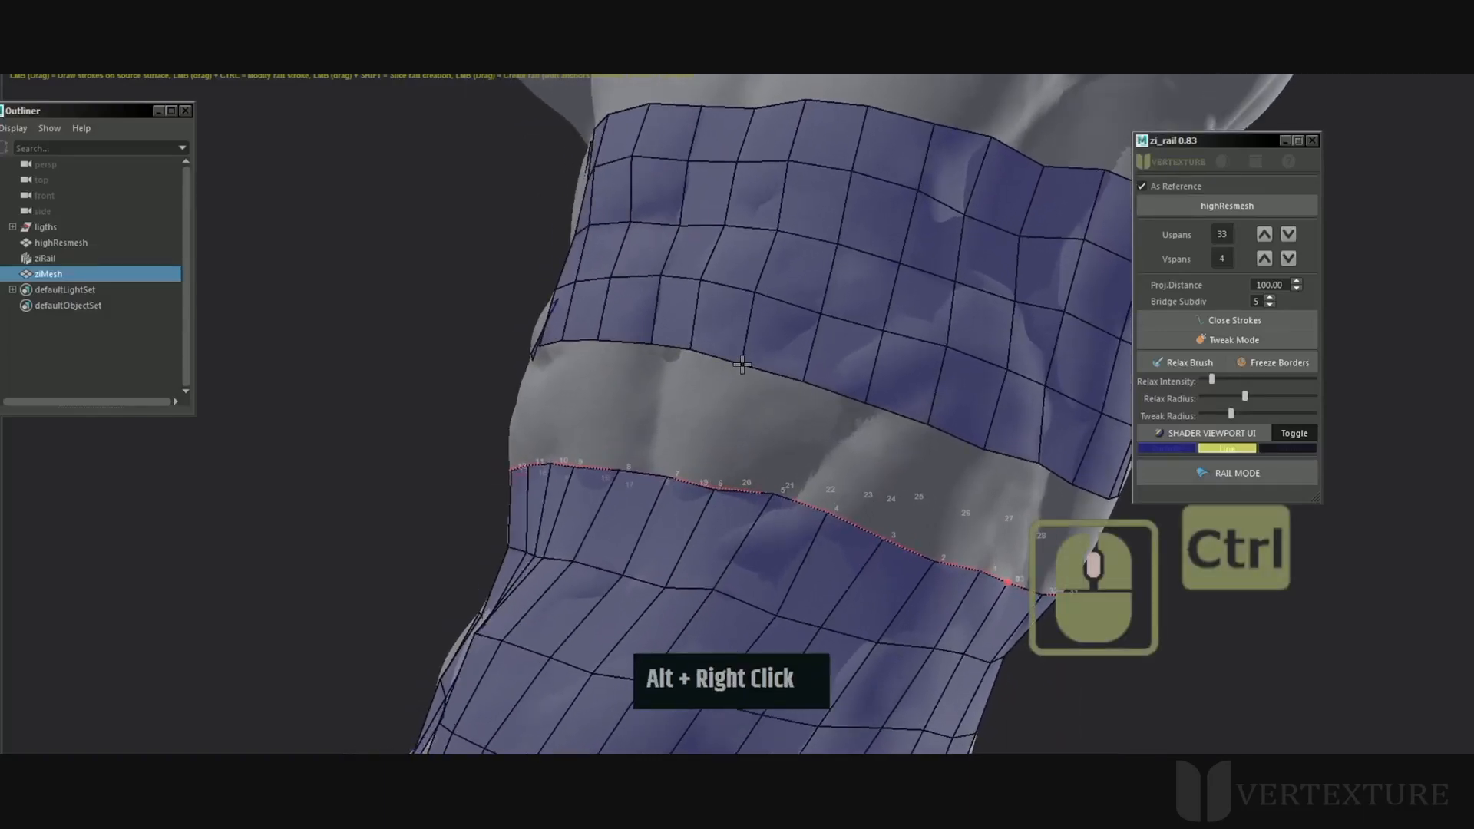
Merge three upper chest patch vertices onto the lower patch's border points
middle_click(741, 366)
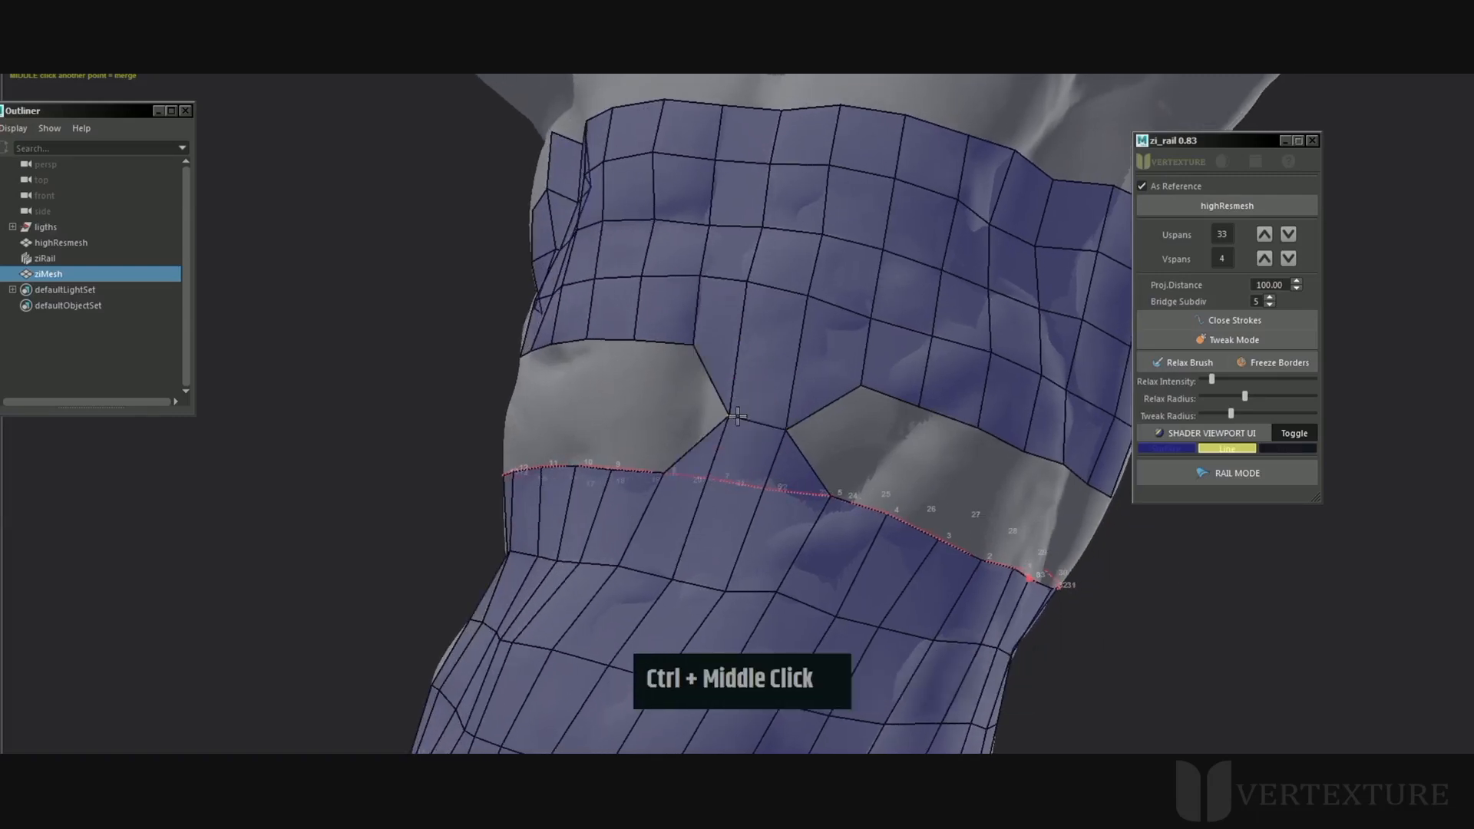
middle_click(682, 341)
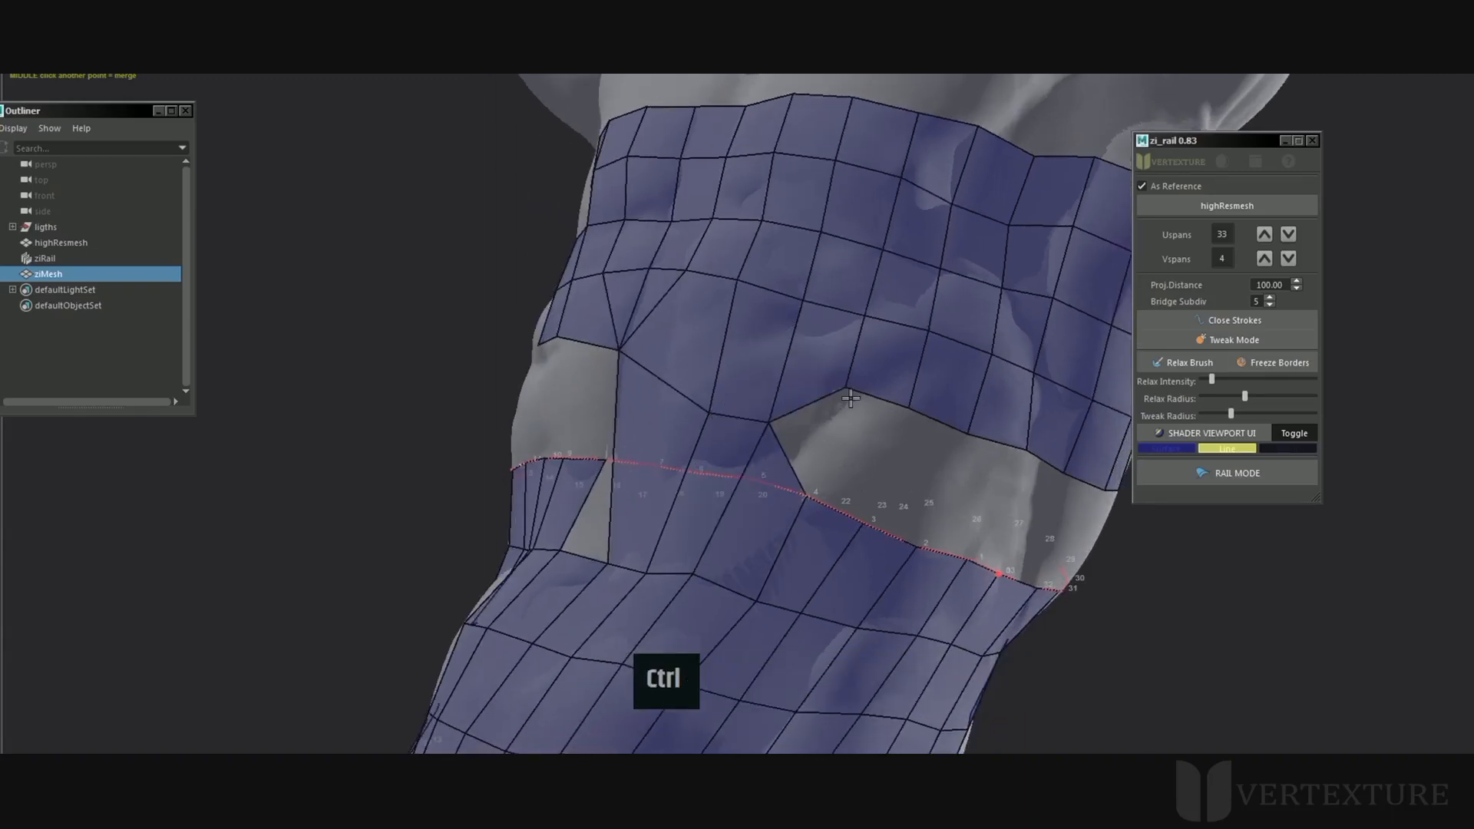
middle_click(856, 531)
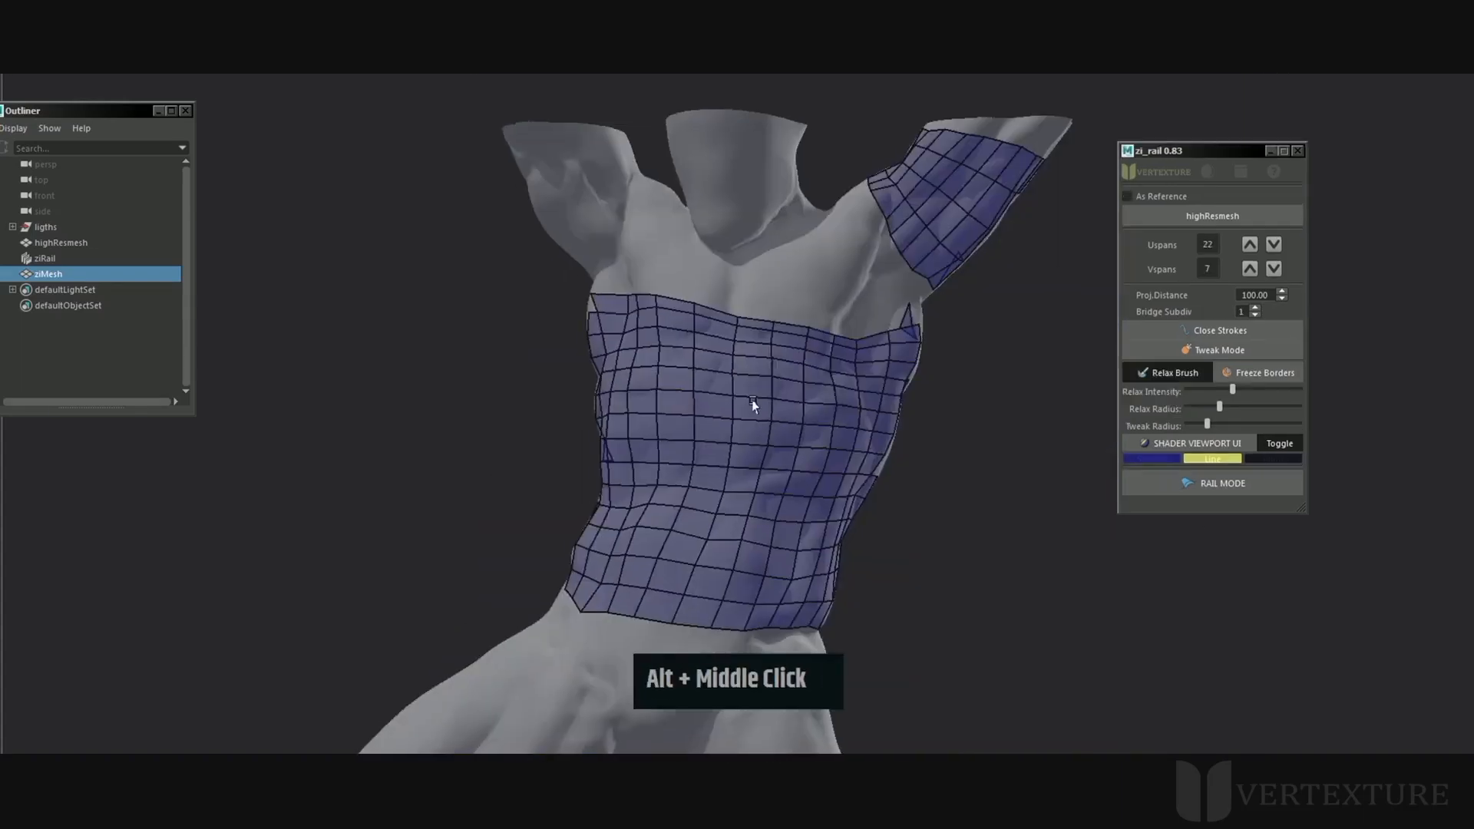
Select highResmesh in the Outliner and toggle its As Reference mode off and on
click(60, 242)
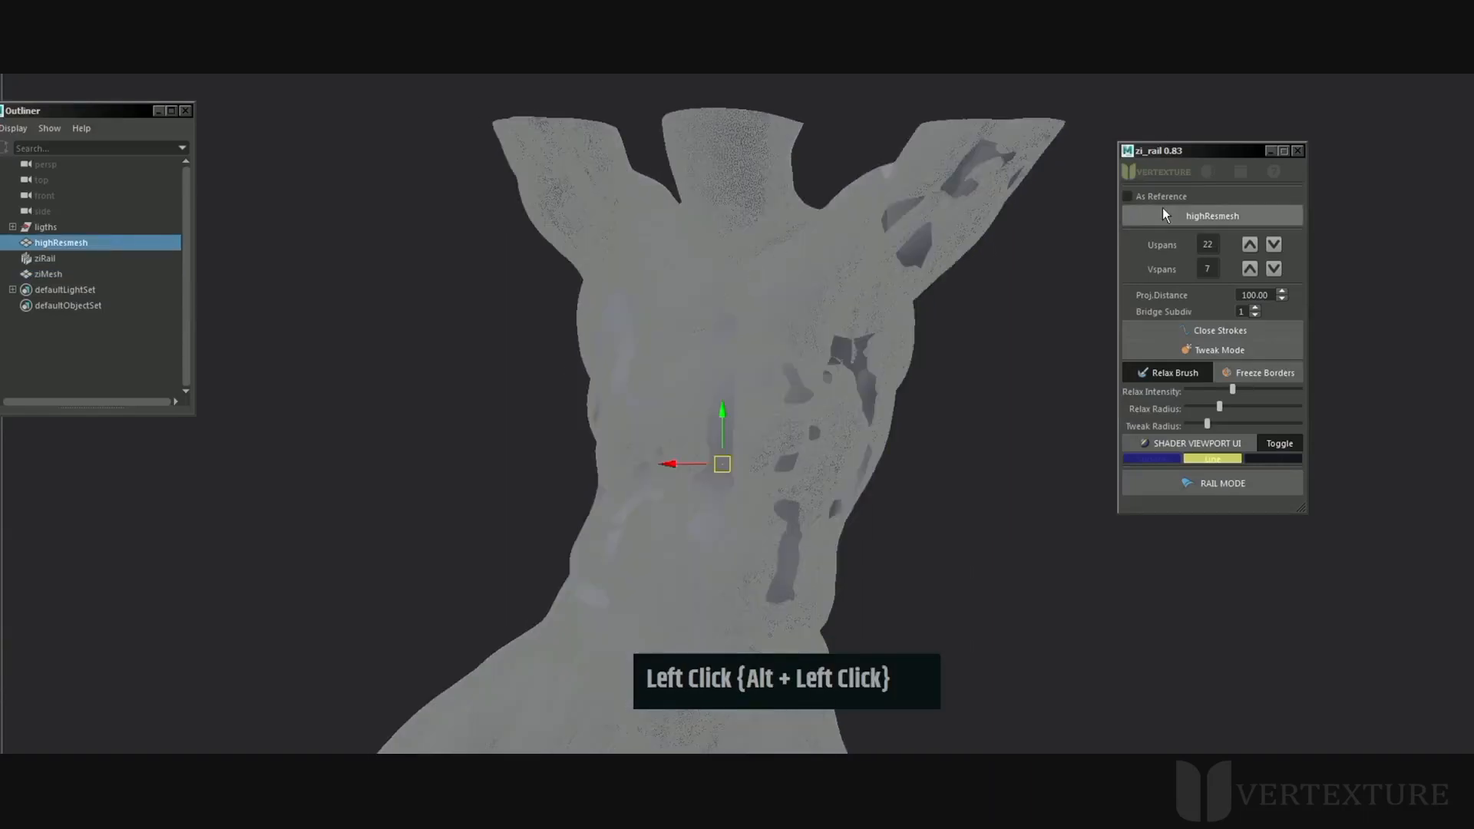
click(61, 243)
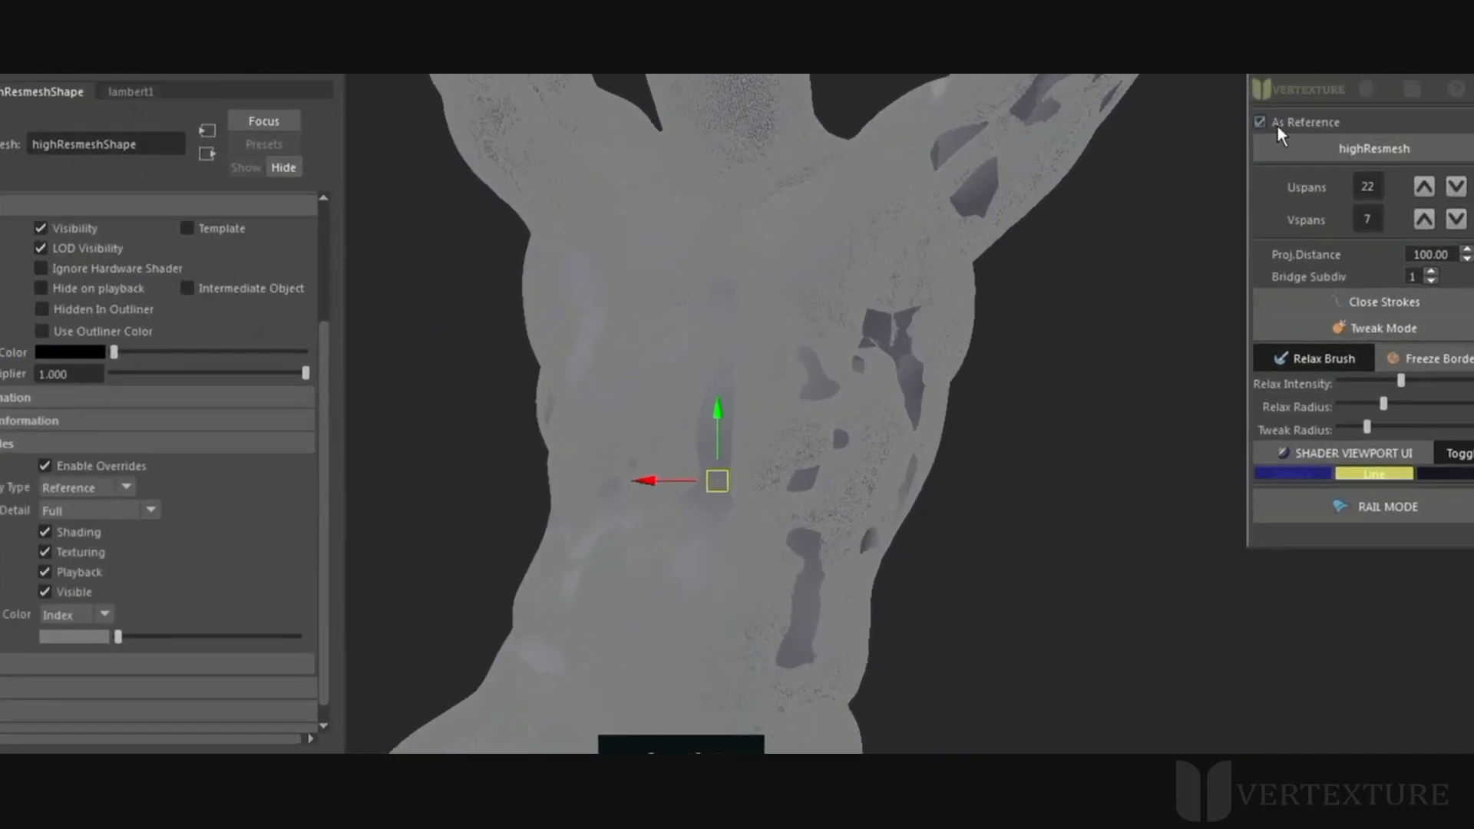
click(1259, 121)
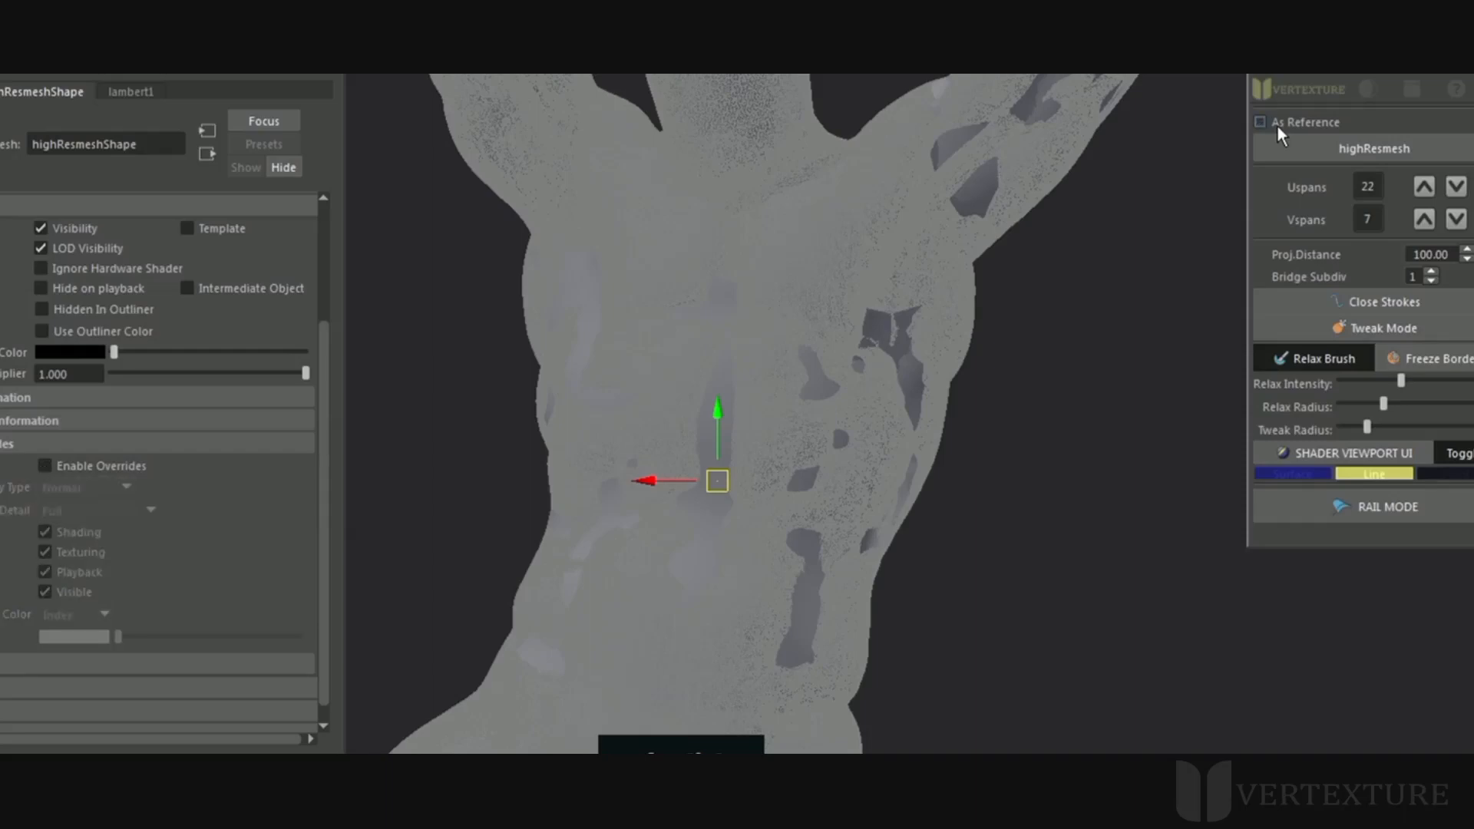
click(1259, 121)
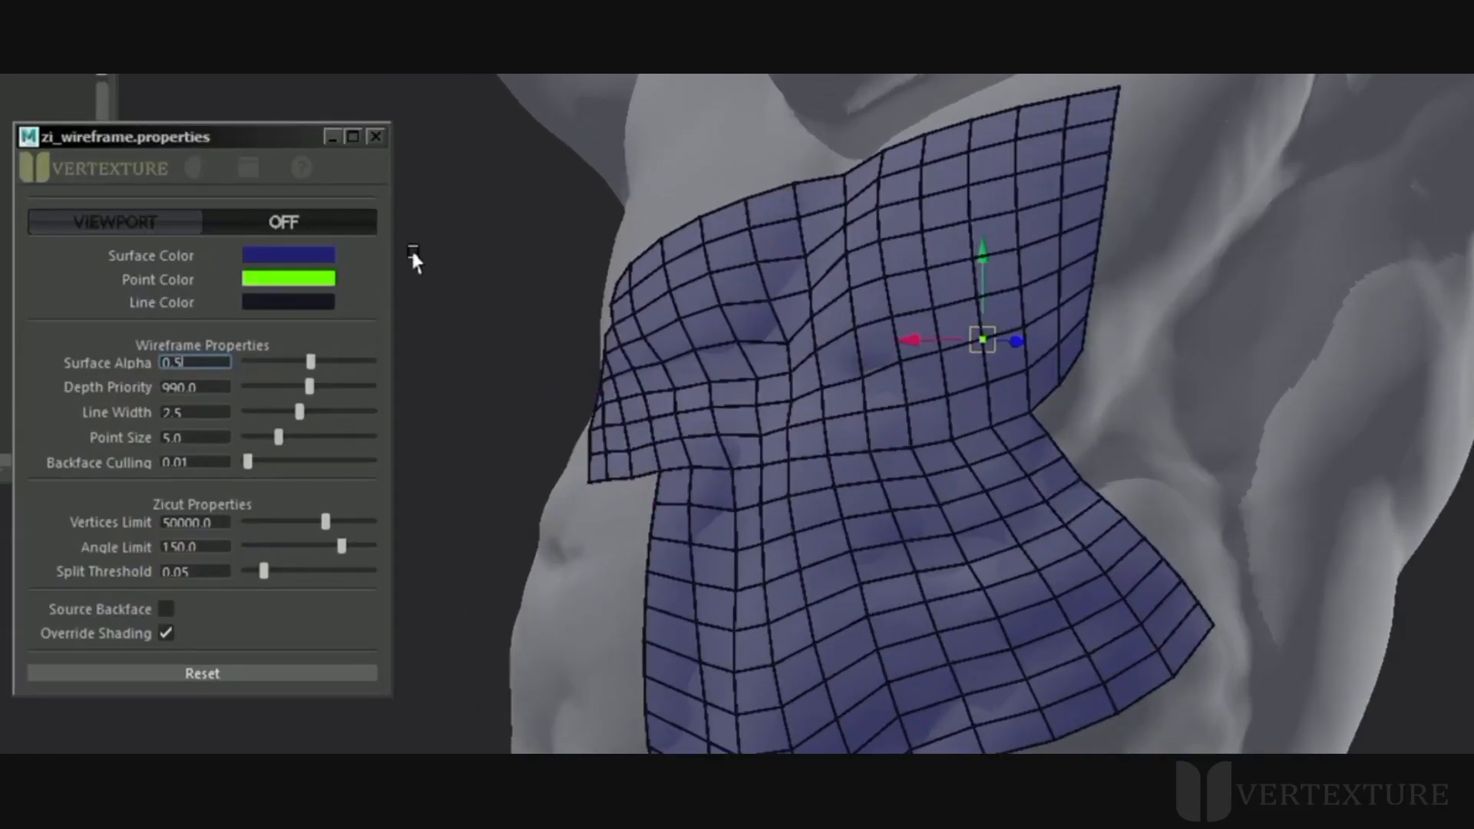
Set the wireframe Point Color swatch to white
click(287, 278)
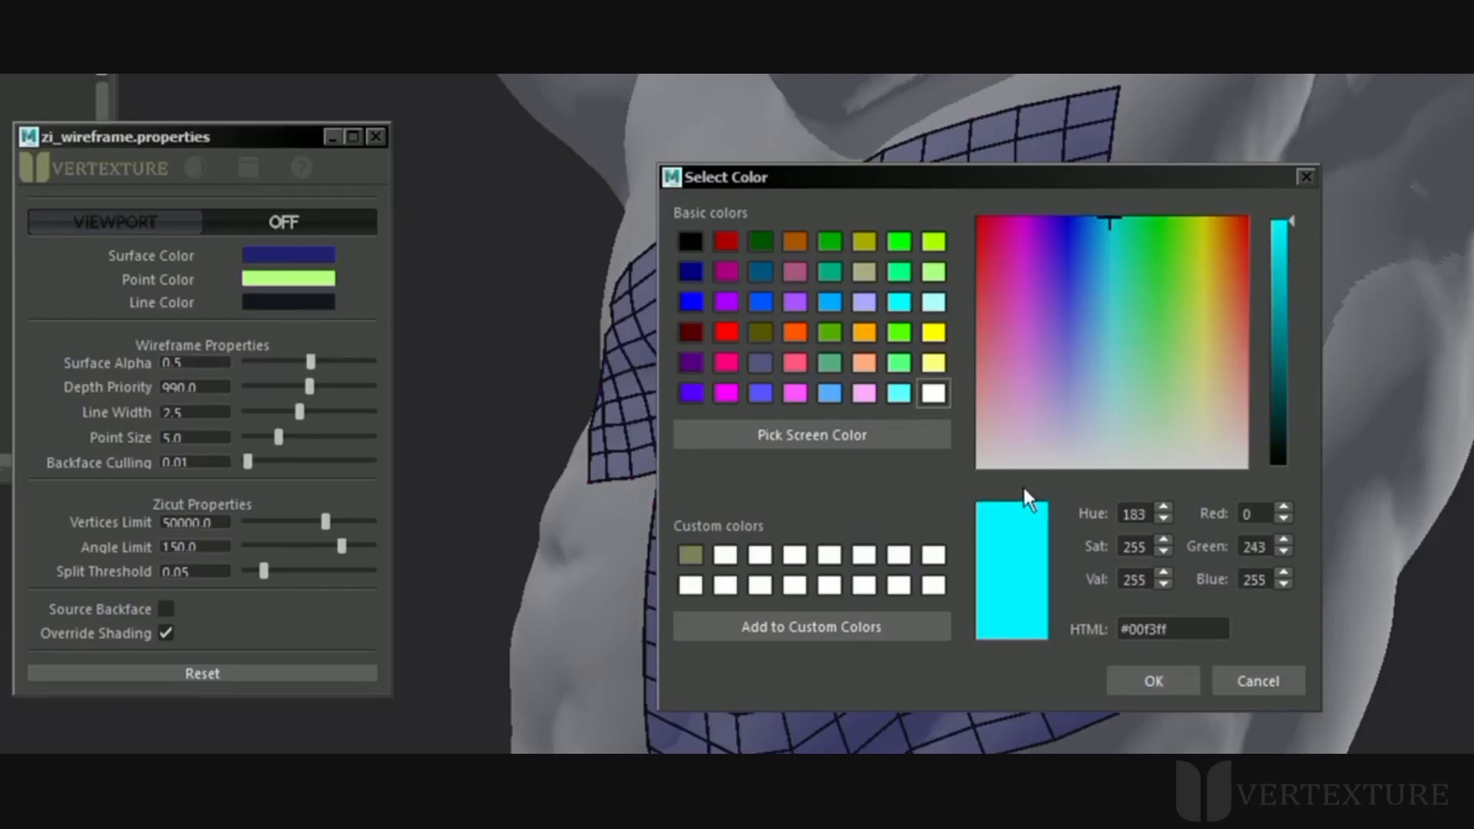
click(1150, 680)
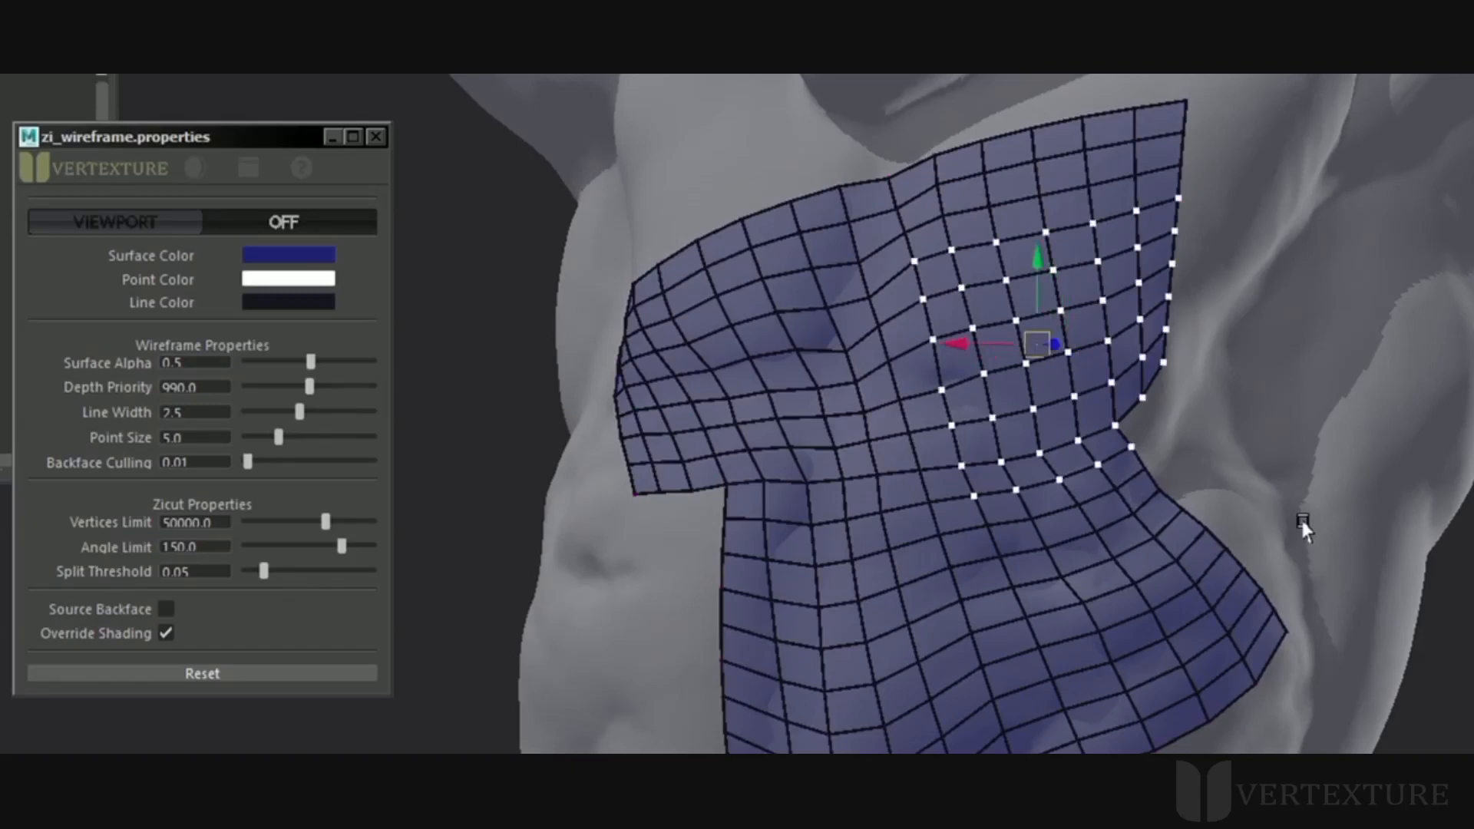
mouse_move(290, 450)
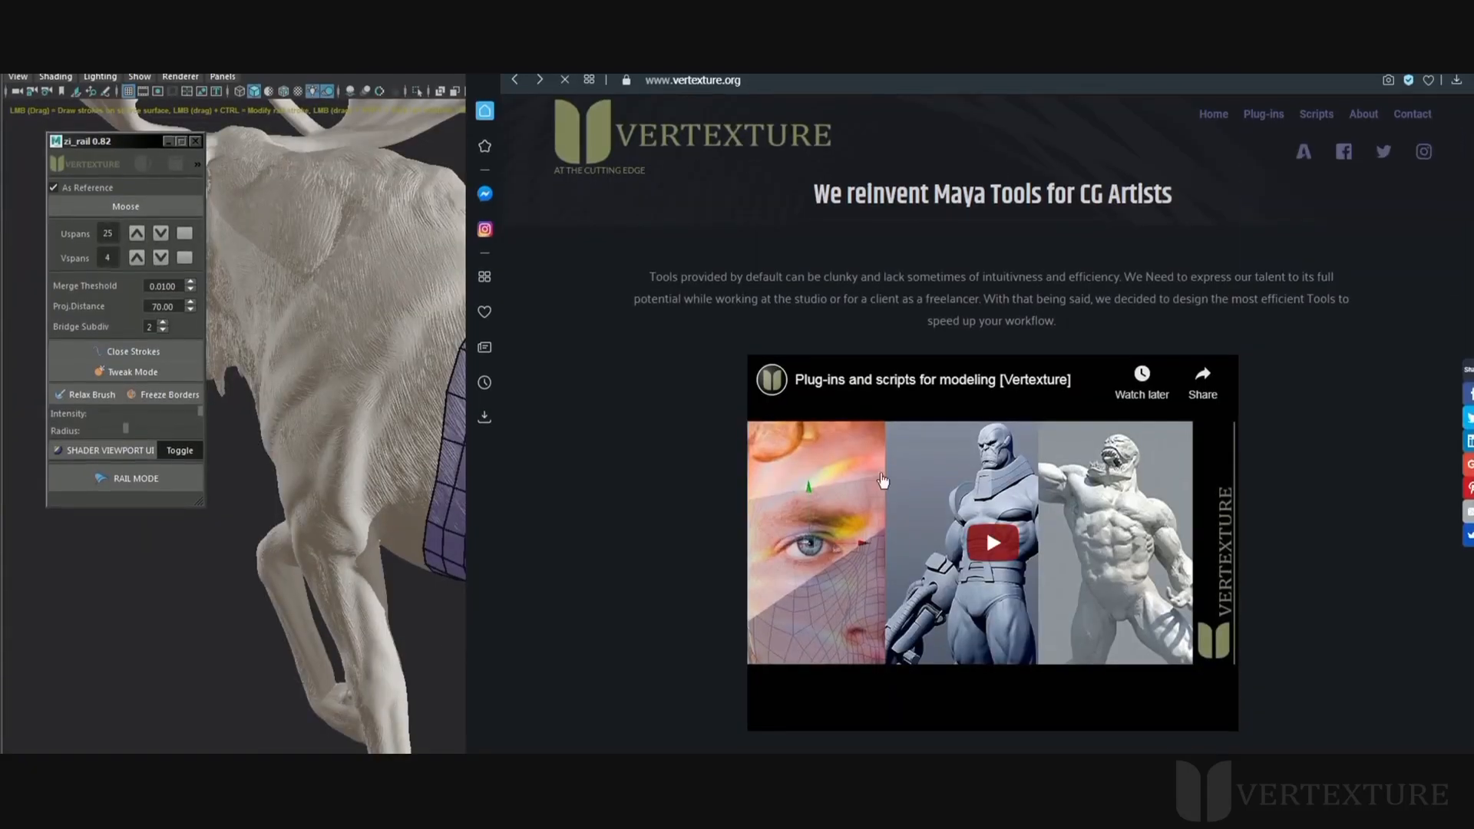
Scroll the vertexture.org page down past the download button to the HOW TO USE hotkey list
scroll(down, 3)
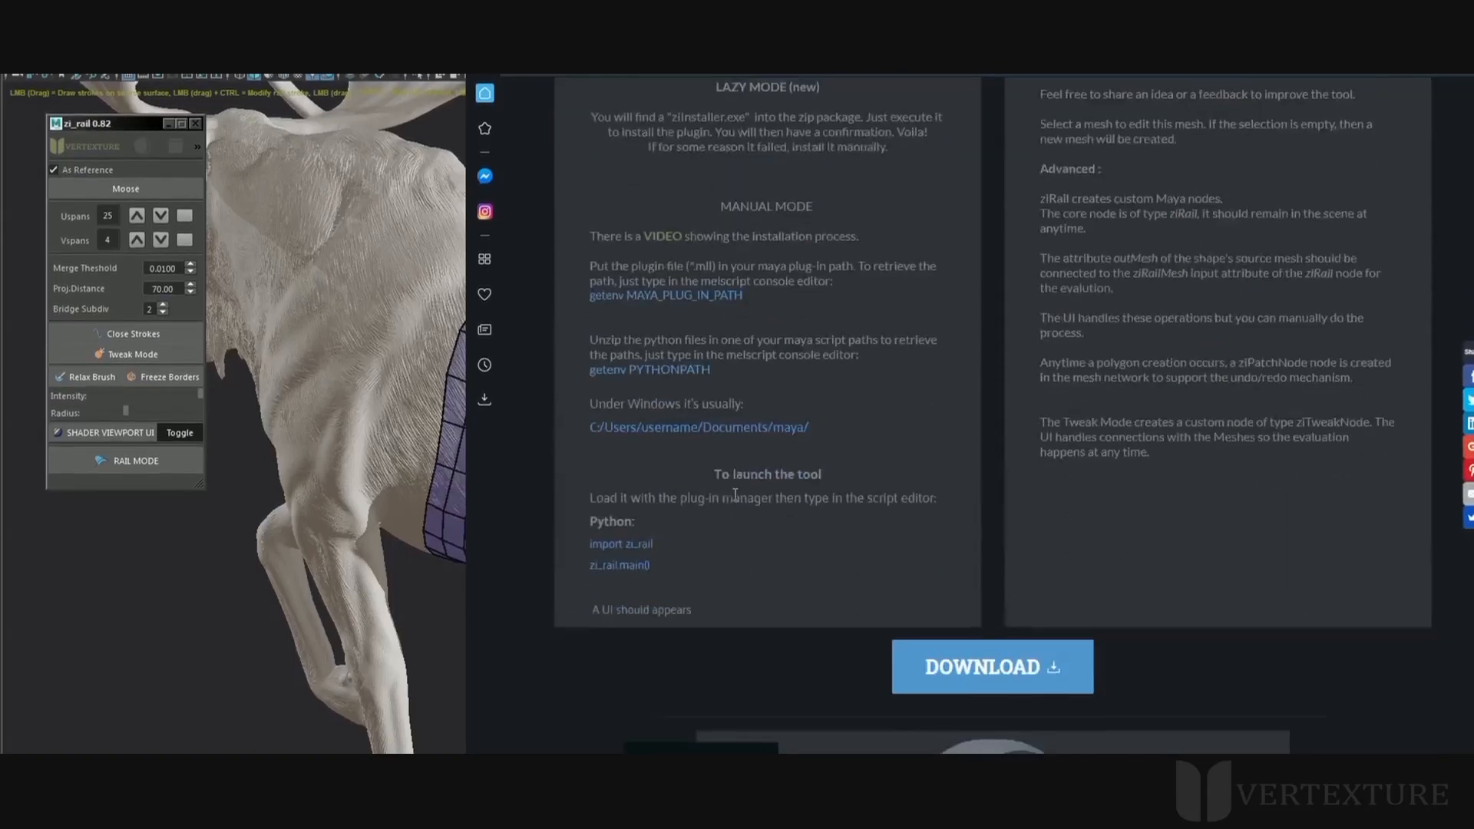
scroll(down, 3)
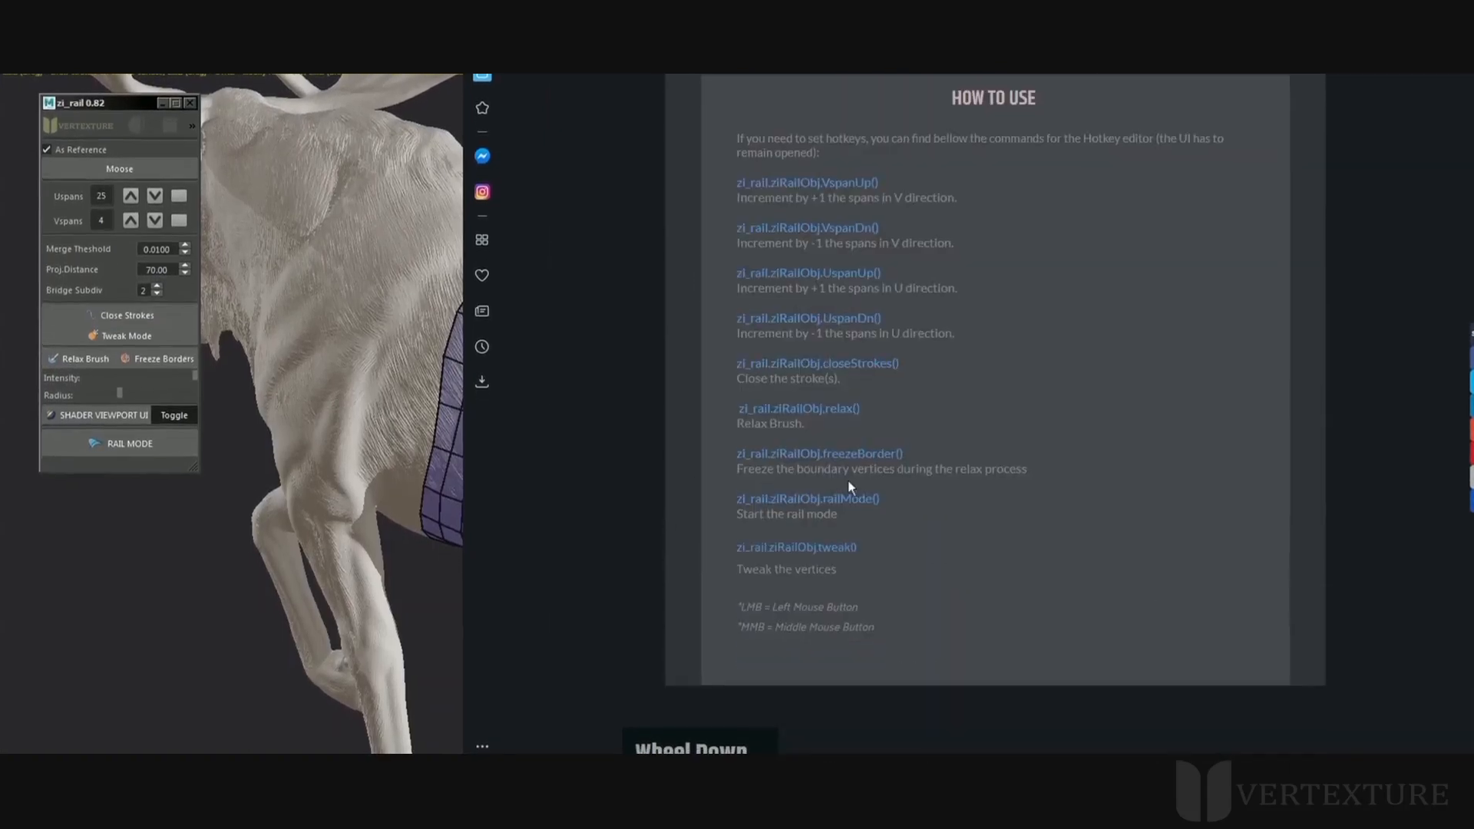